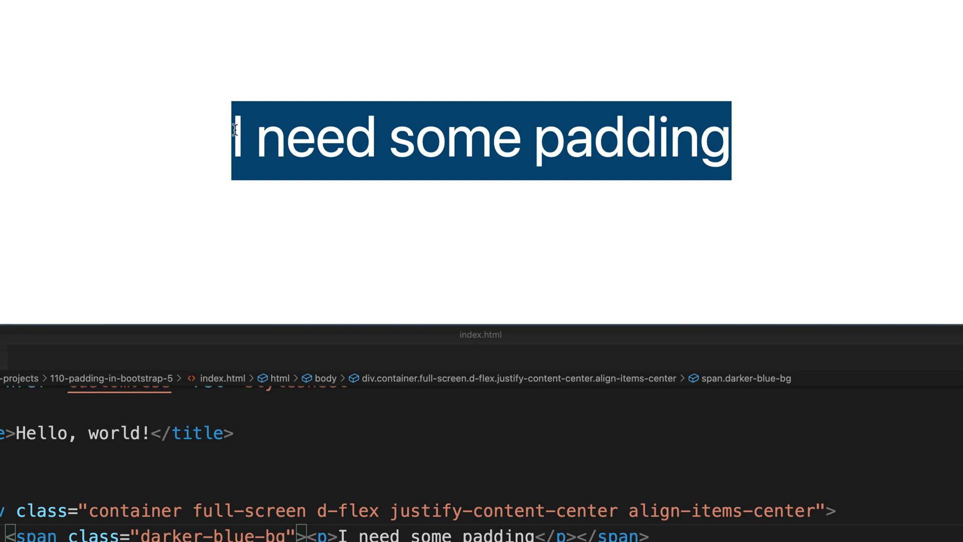
mouse_move(727, 136)
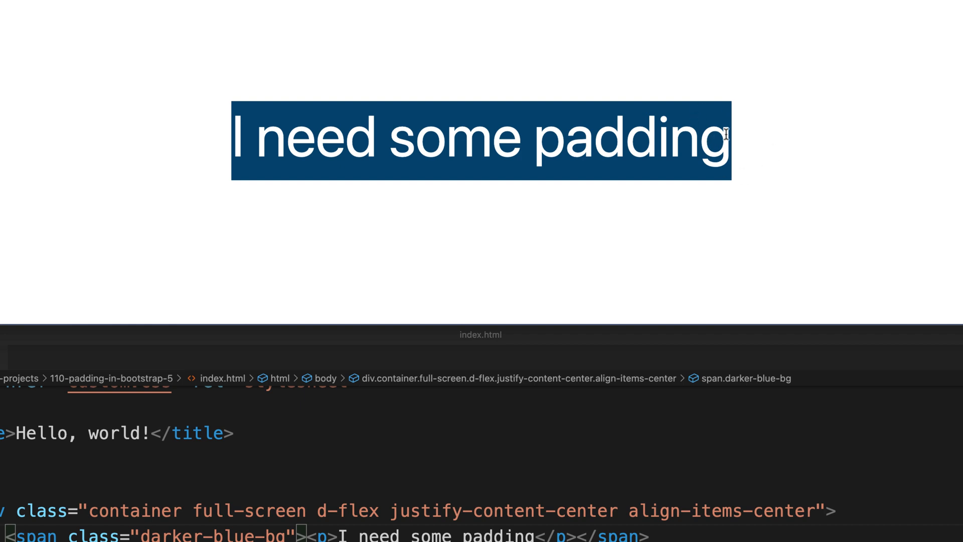
mouse_move(370, 229)
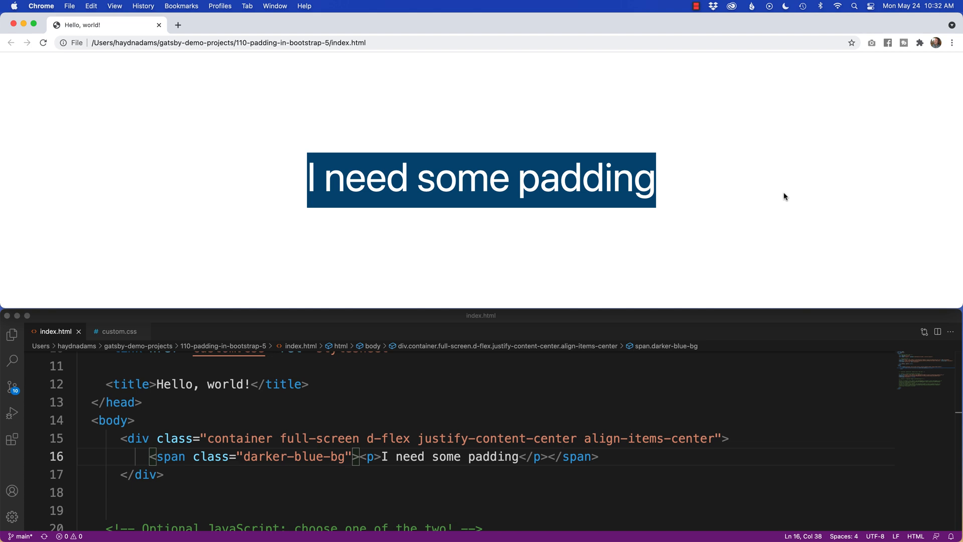
mouse_move(755, 212)
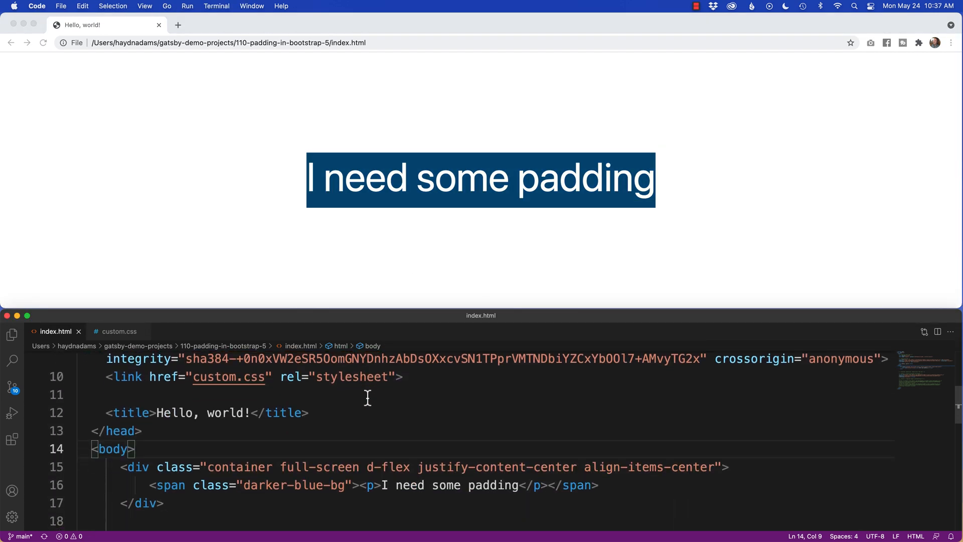
Preview the page at a narrow browser width, then widen the window back out
scroll(down, 3)
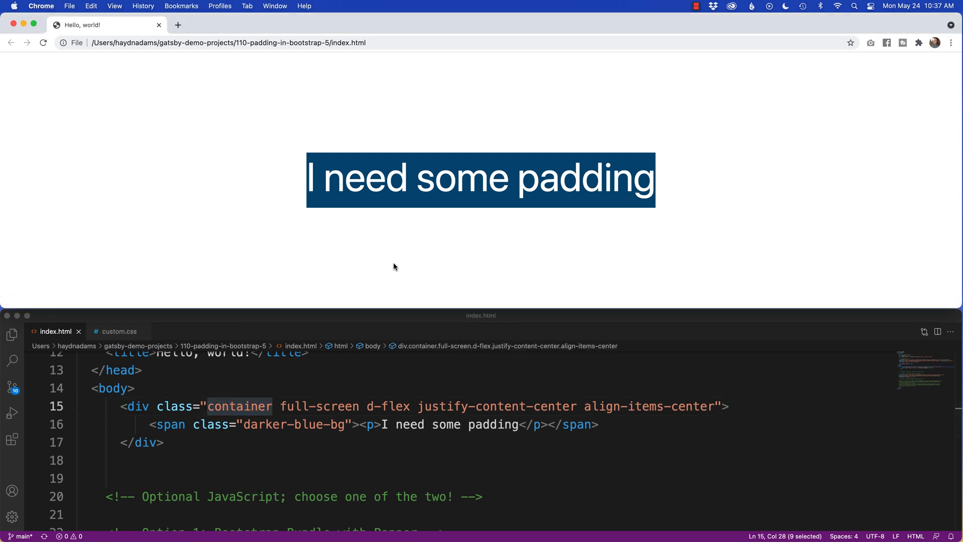
mouse_move(961, 152)
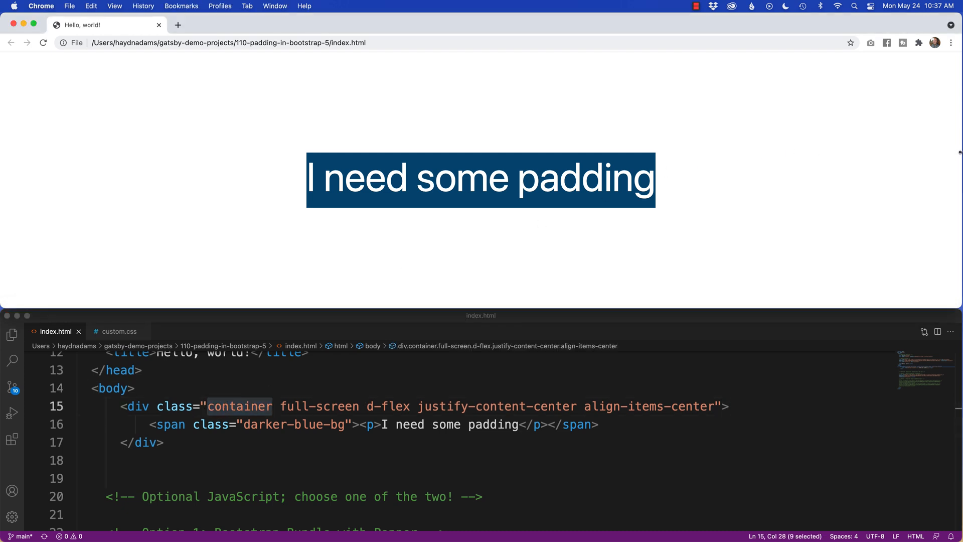
drag(961, 169, 552, 169)
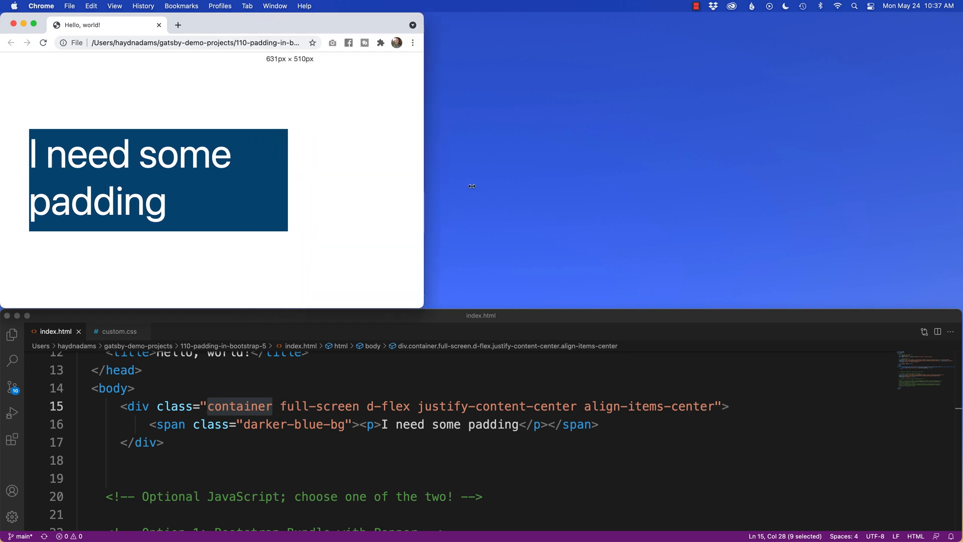
drag(424, 186, 946, 191)
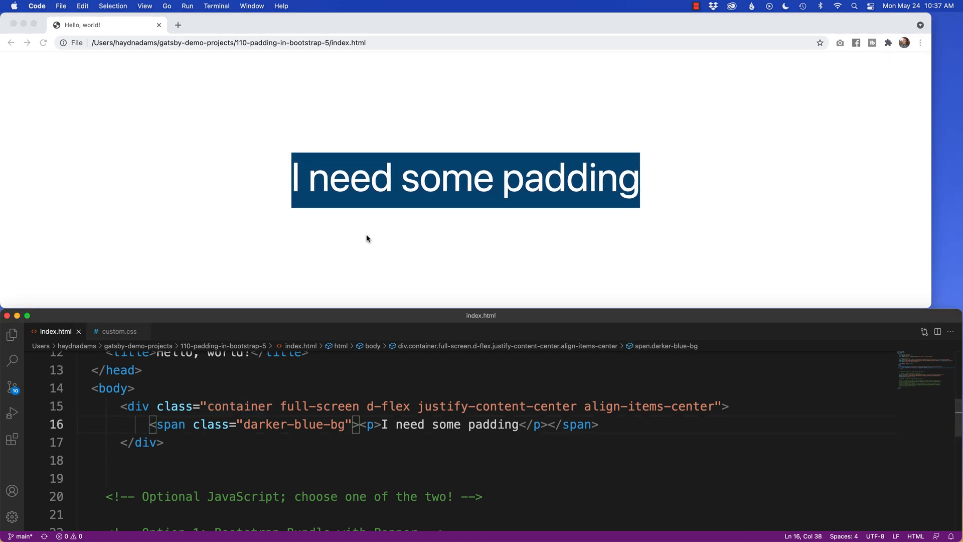
mouse_move(500, 218)
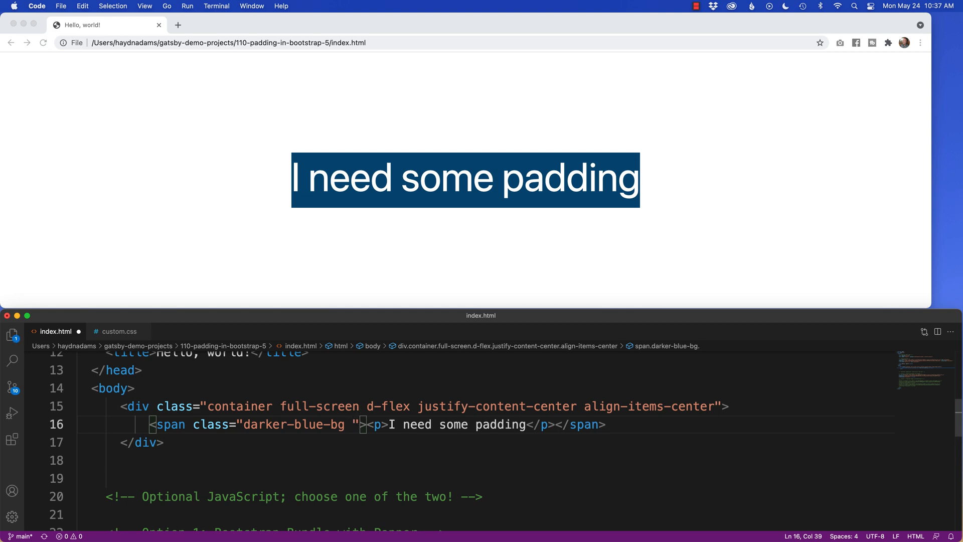
Add the p-5 class to the span and view the padded text in Chrome
text(p)
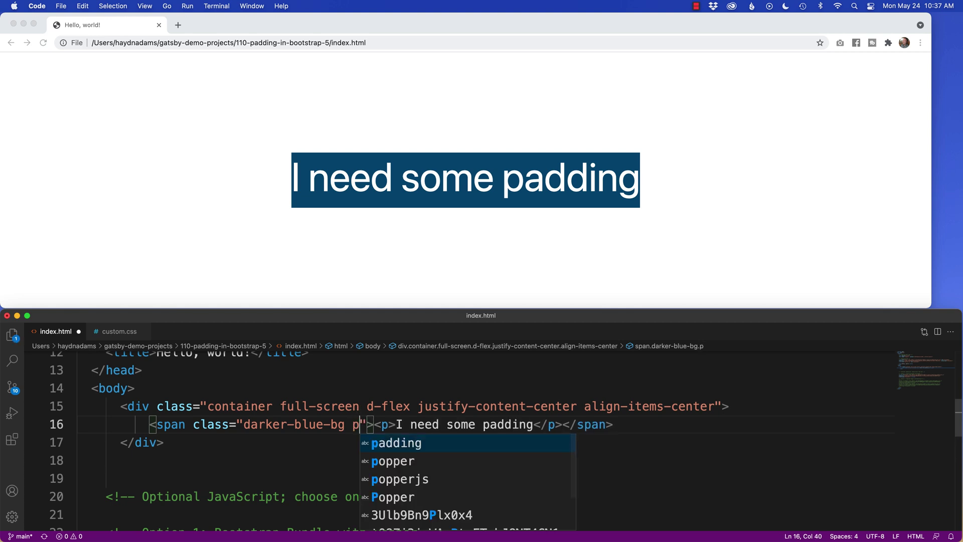
text(-)
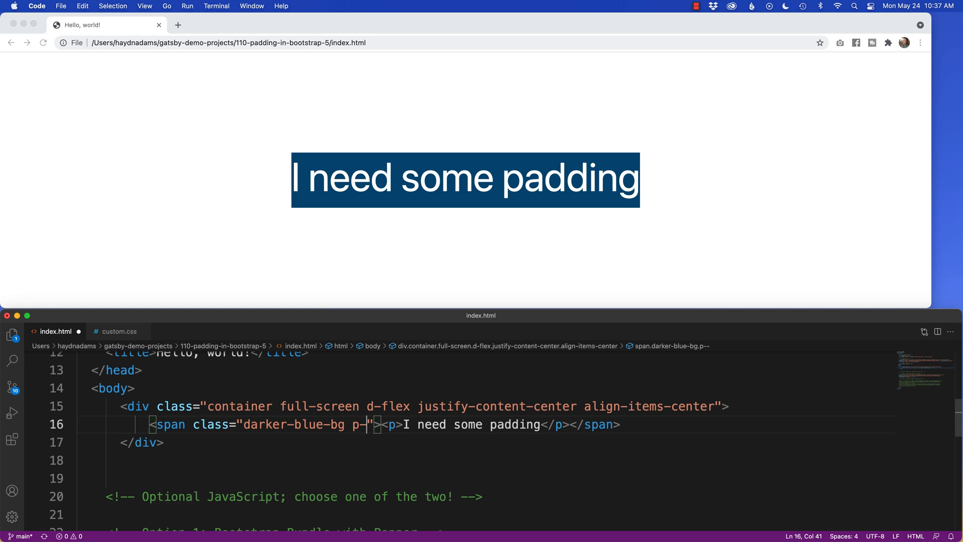
text(5)
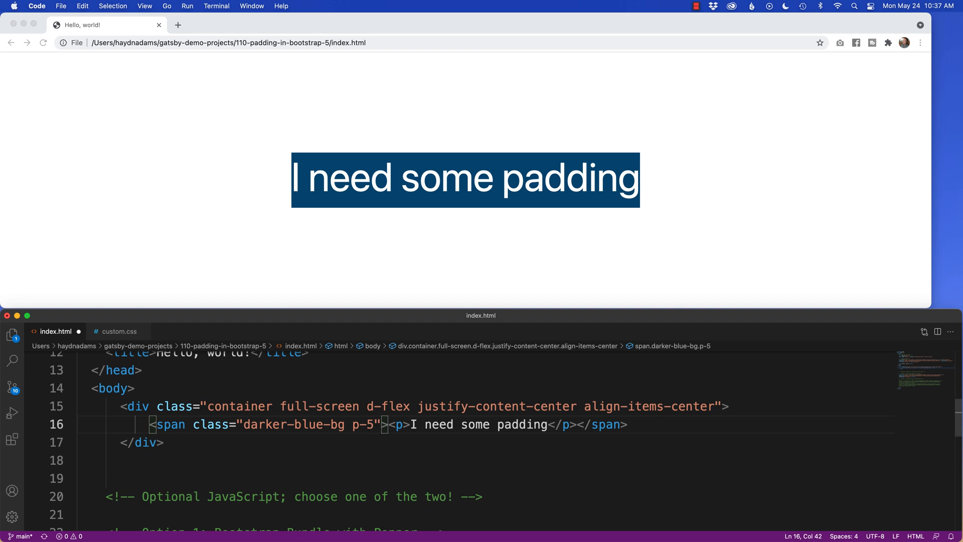
mouse_move(336, 425)
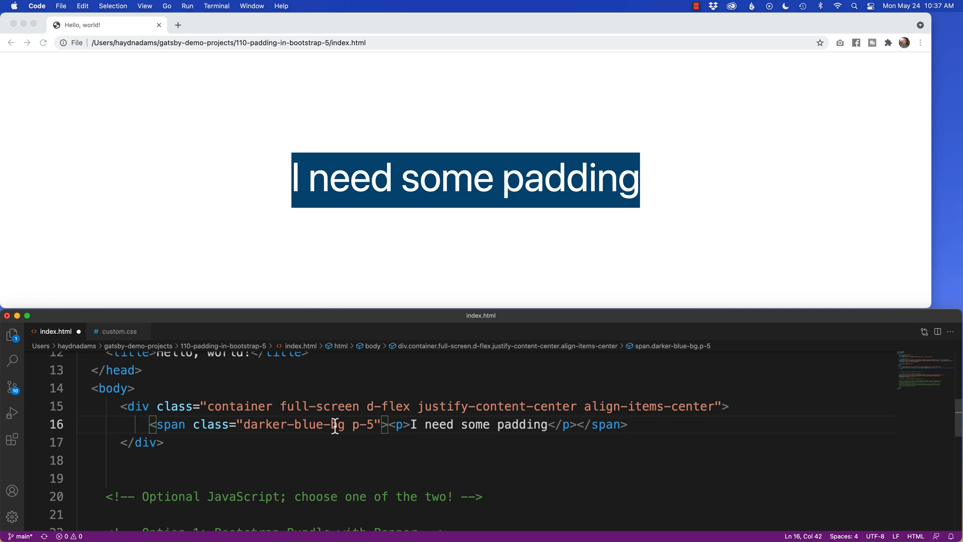
click(430, 258)
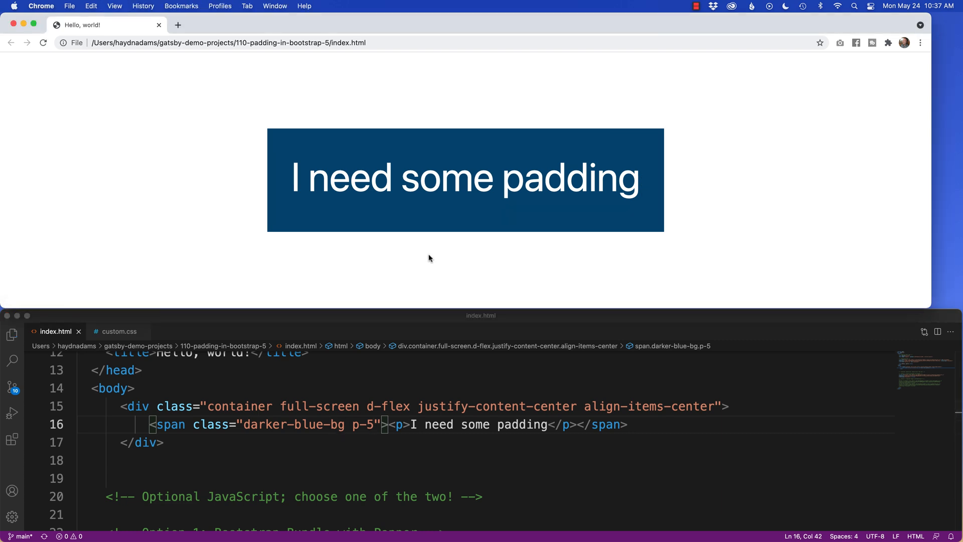
mouse_move(396, 198)
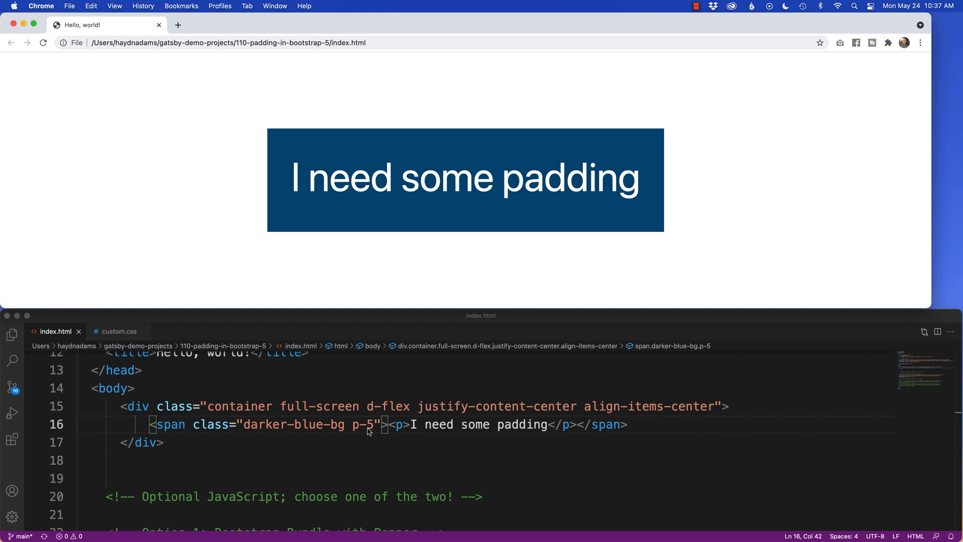
mouse_move(376, 433)
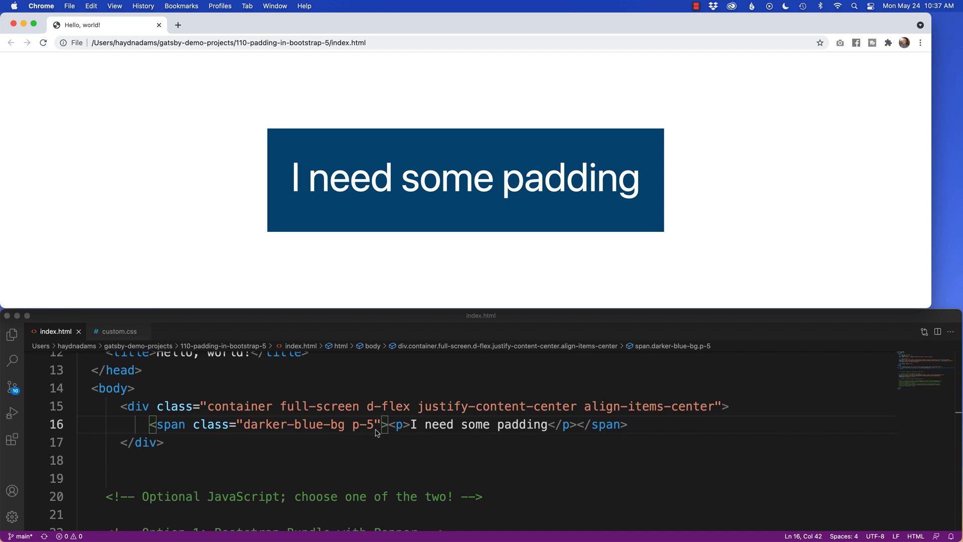
mouse_move(374, 430)
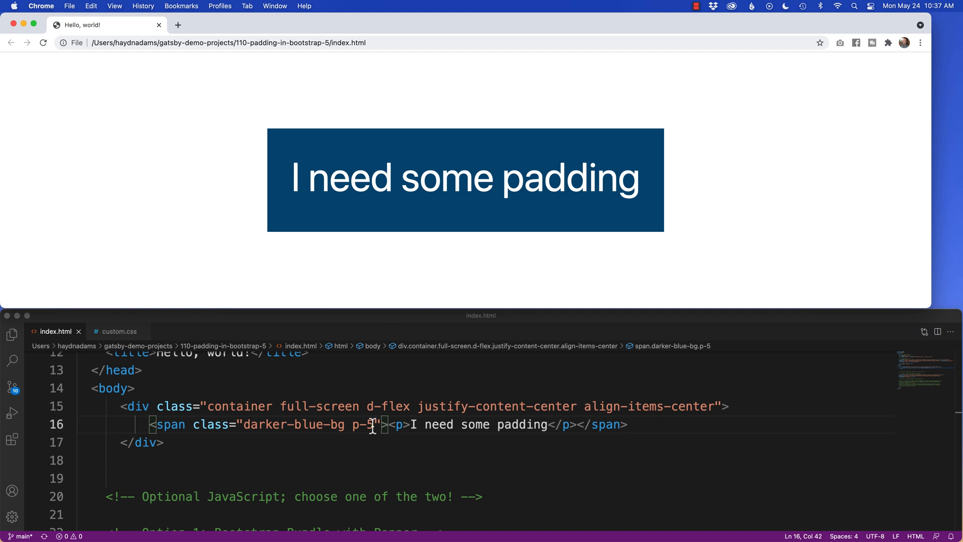
Delete the 5 from the span's p-5 class, leaving p-
key(Backspace)
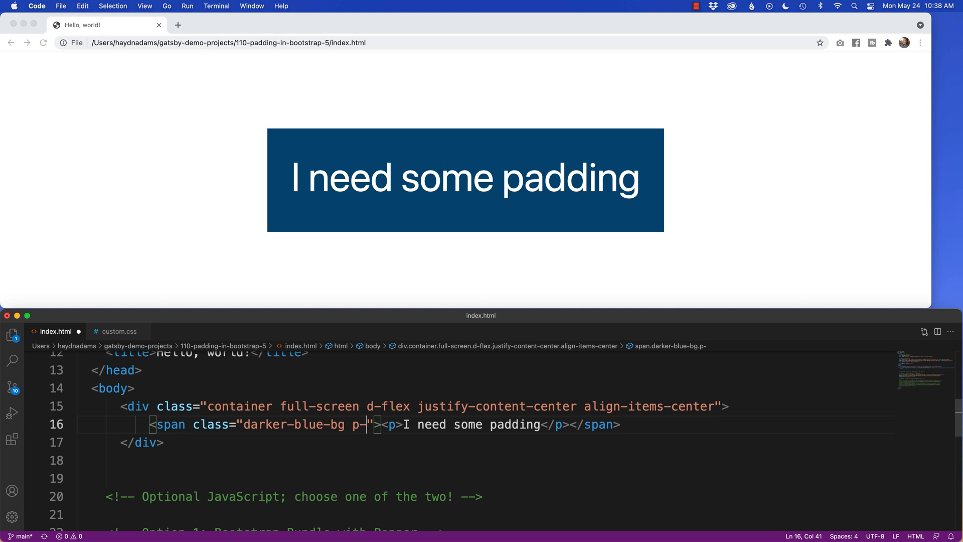
Preview the span with p-1 padding in Chrome, then set the class back to p-5
text(1)
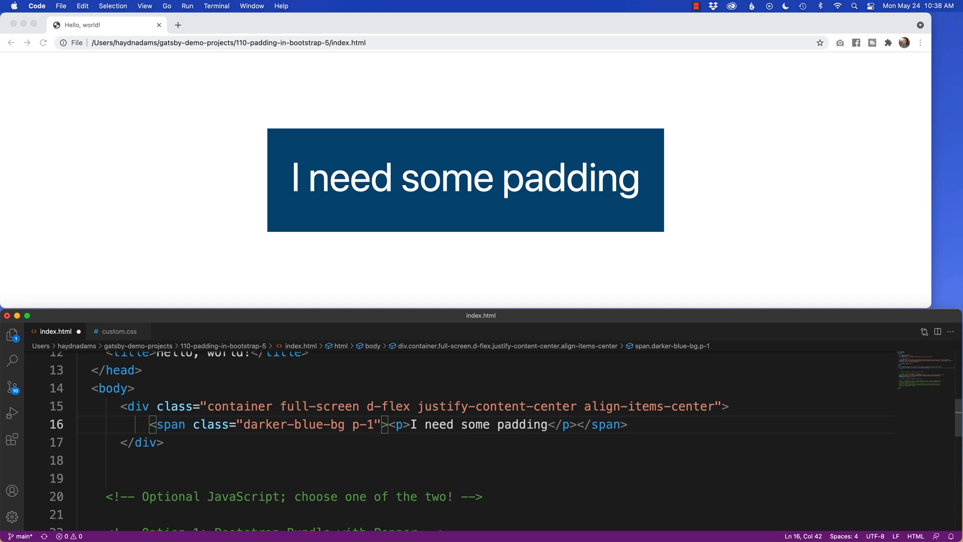
click(303, 177)
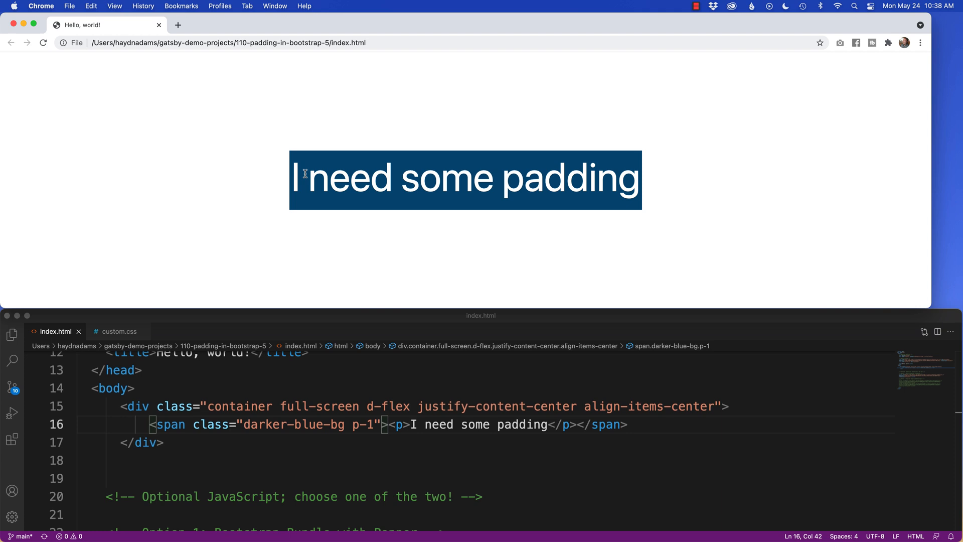
mouse_move(388, 390)
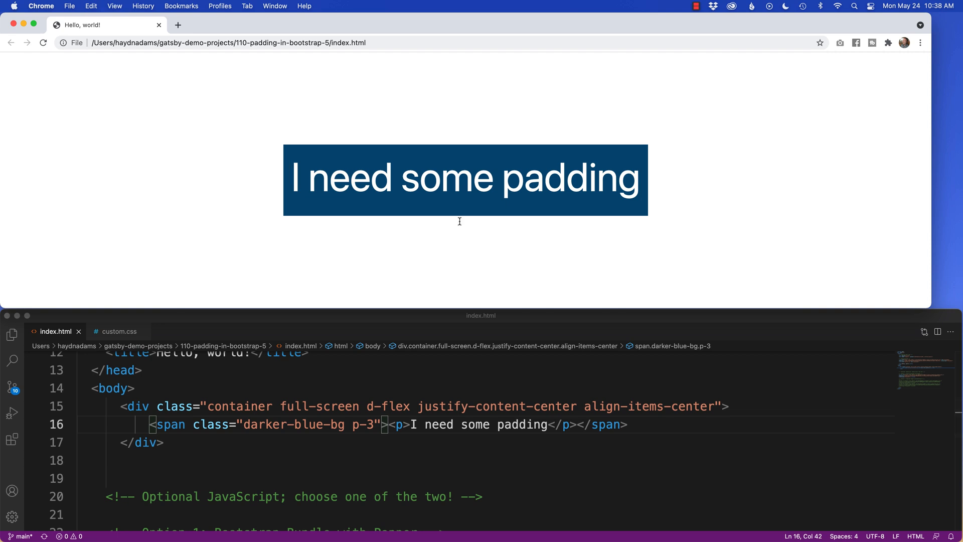
mouse_move(438, 391)
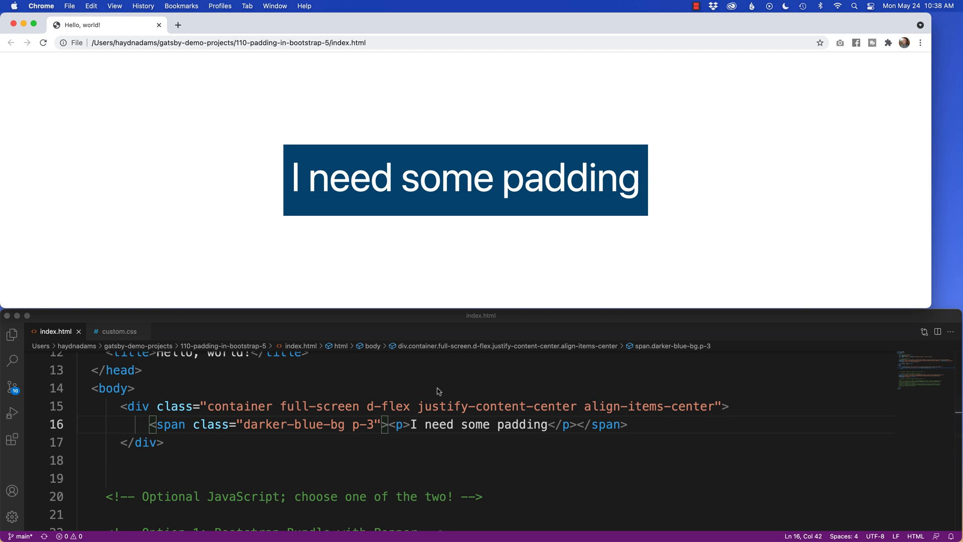
text(5)
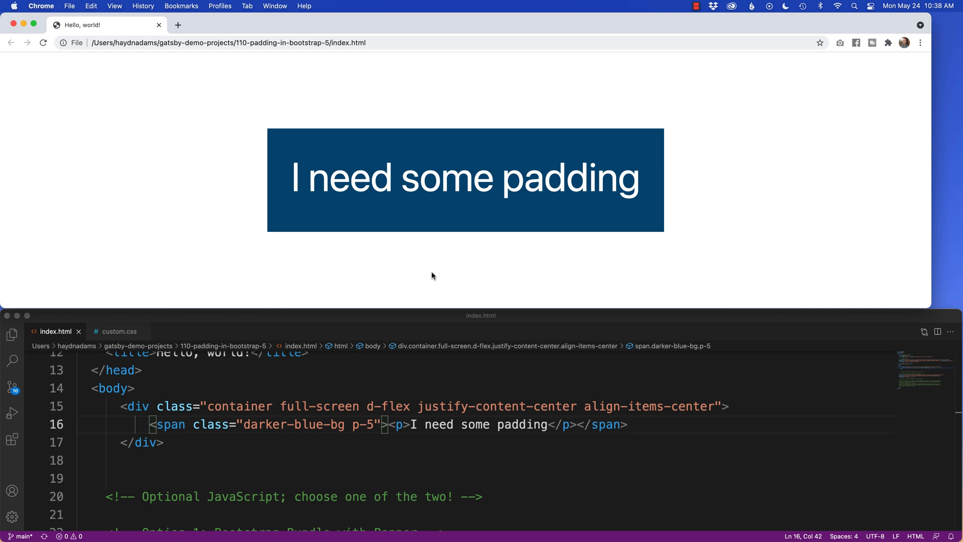
mouse_move(657, 223)
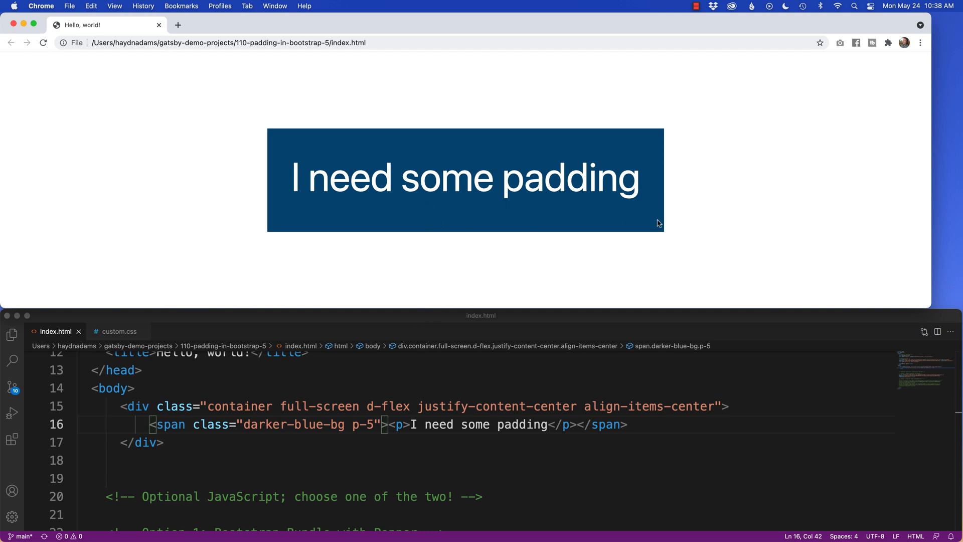
mouse_move(309, 170)
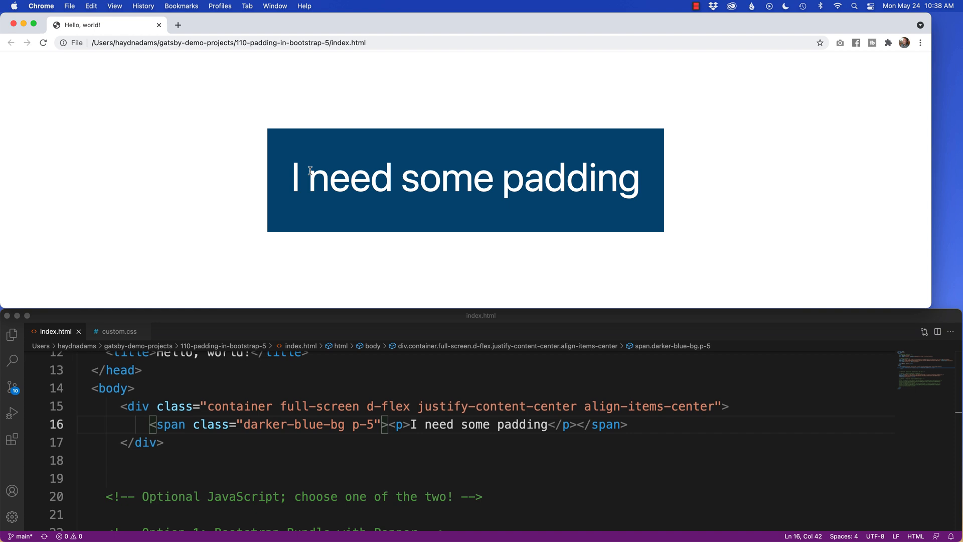
mouse_move(326, 171)
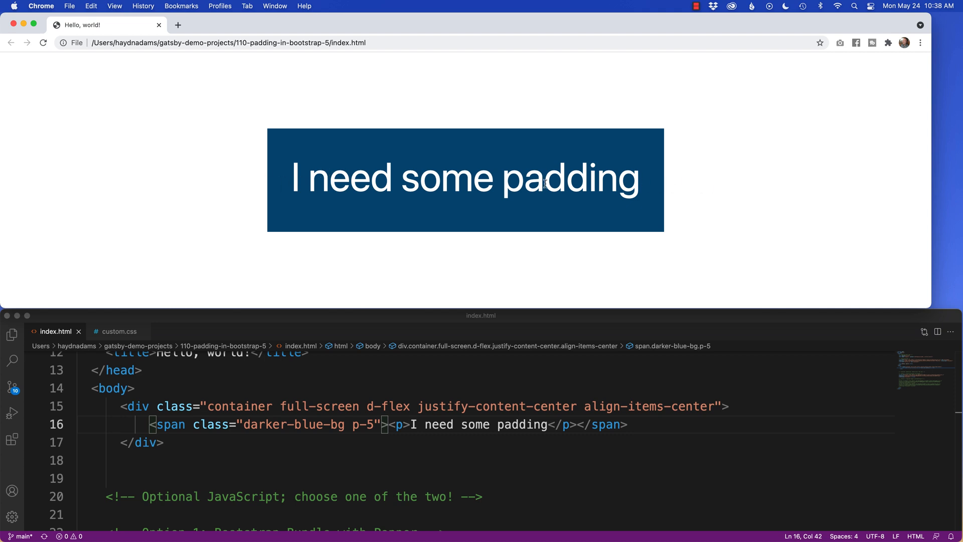
mouse_move(438, 161)
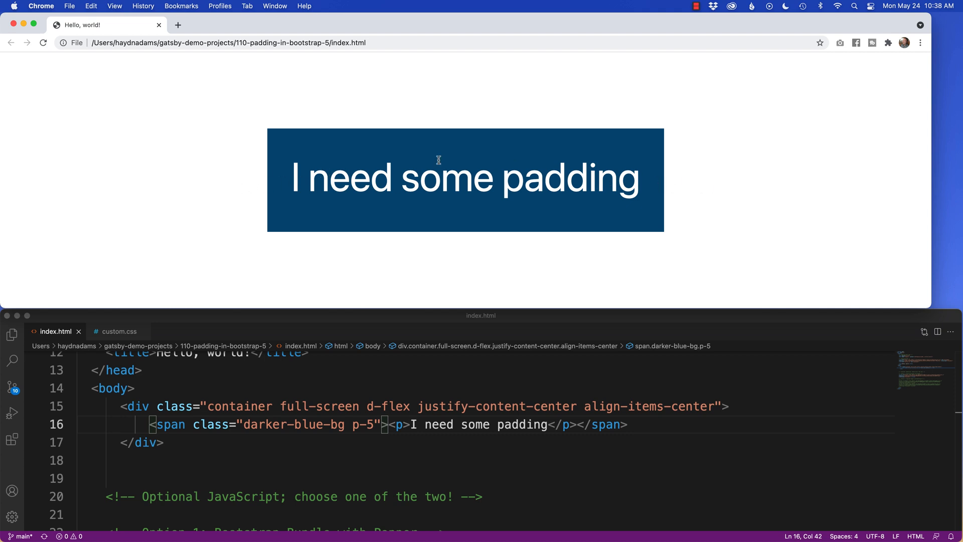
mouse_move(636, 192)
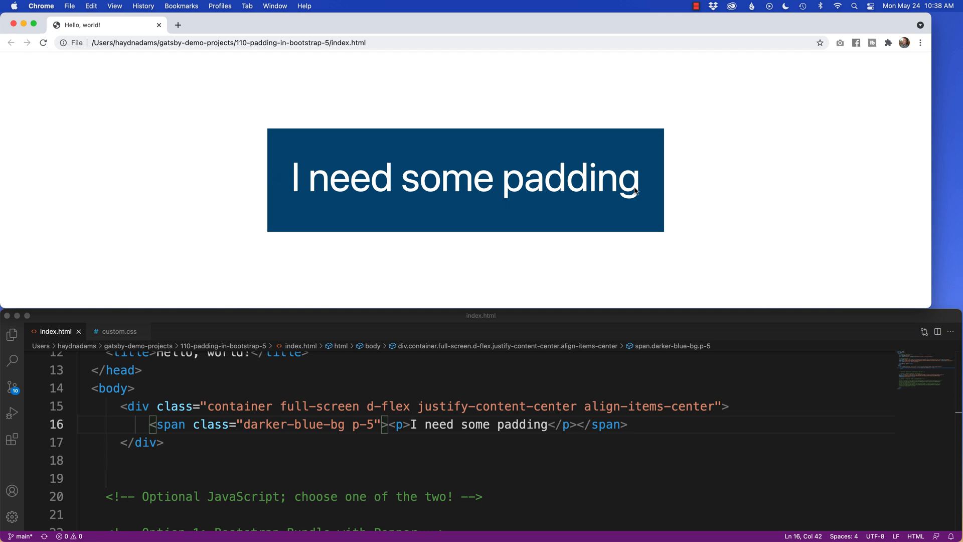
Switch the span's padding class to px-5 for left and right padding only
click(364, 424)
text(x)
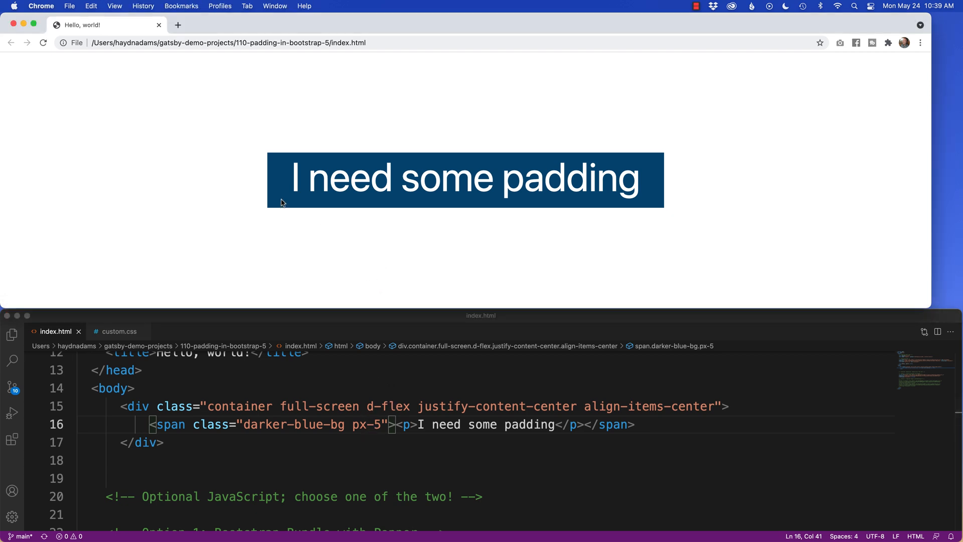
mouse_move(409, 242)
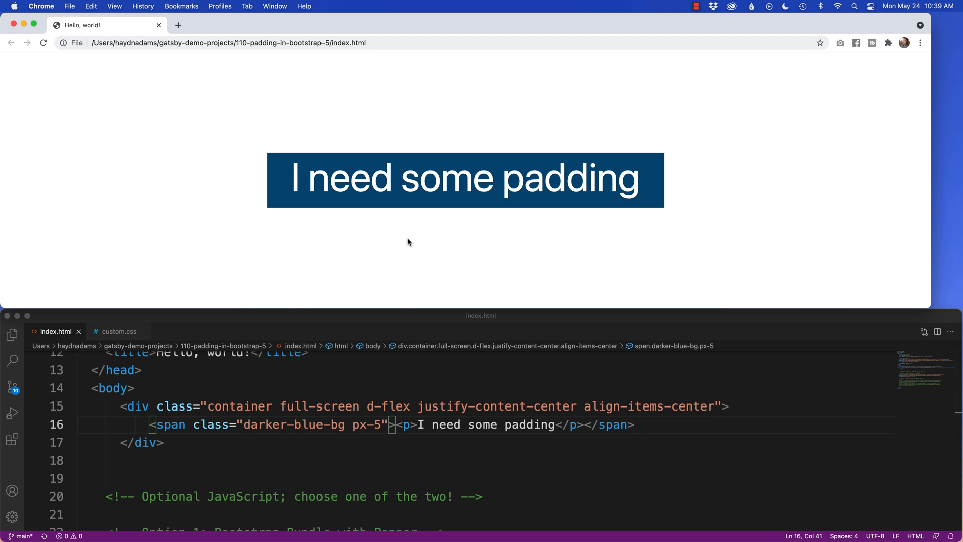
mouse_move(578, 186)
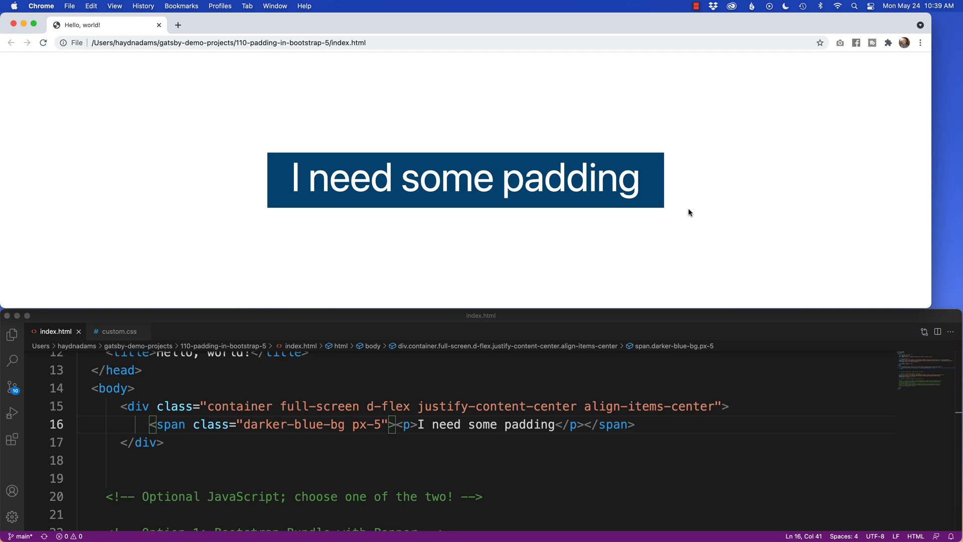
mouse_move(278, 183)
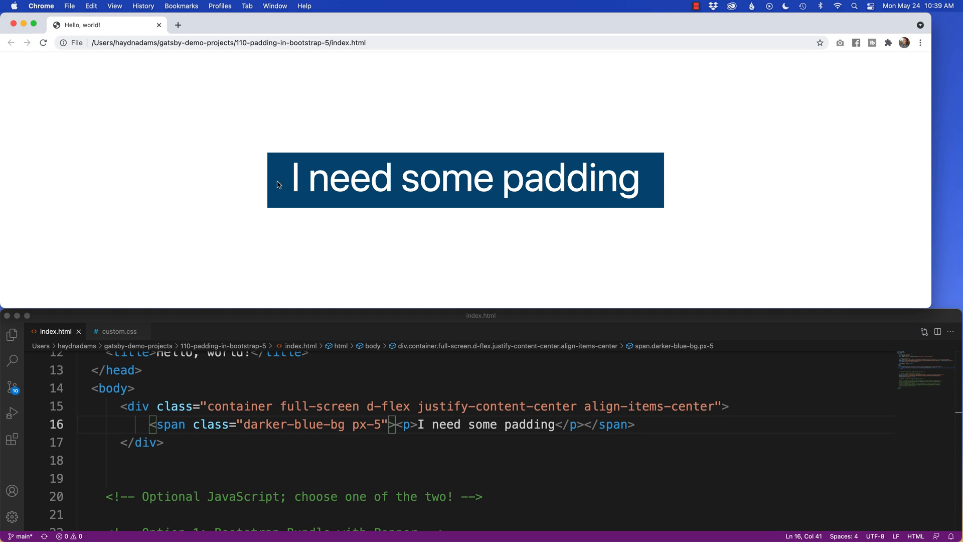
mouse_move(370, 429)
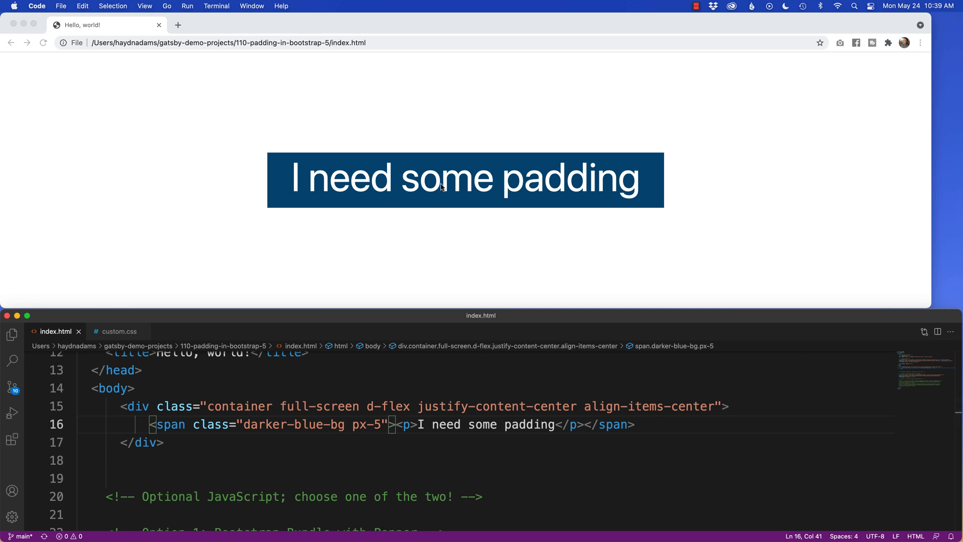
mouse_move(450, 249)
text(y)
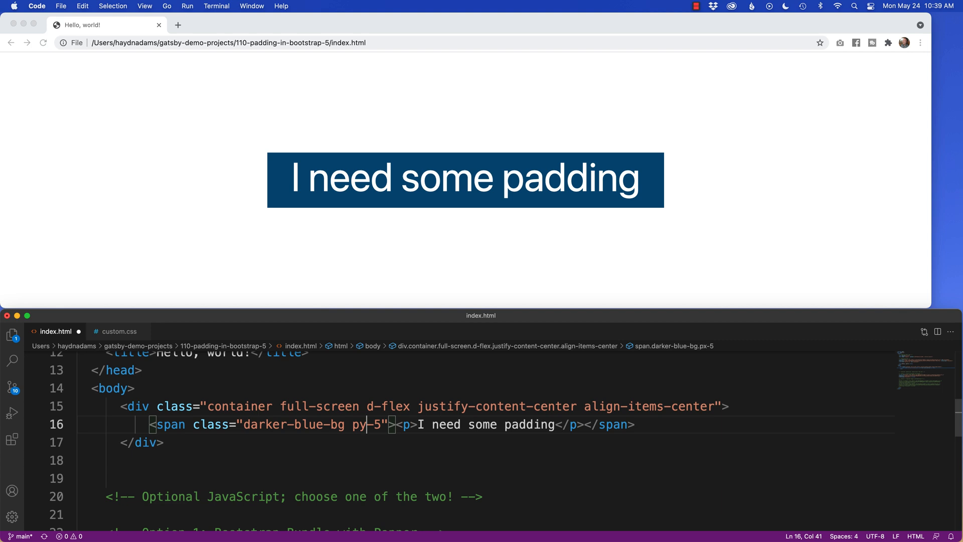
mouse_move(432, 273)
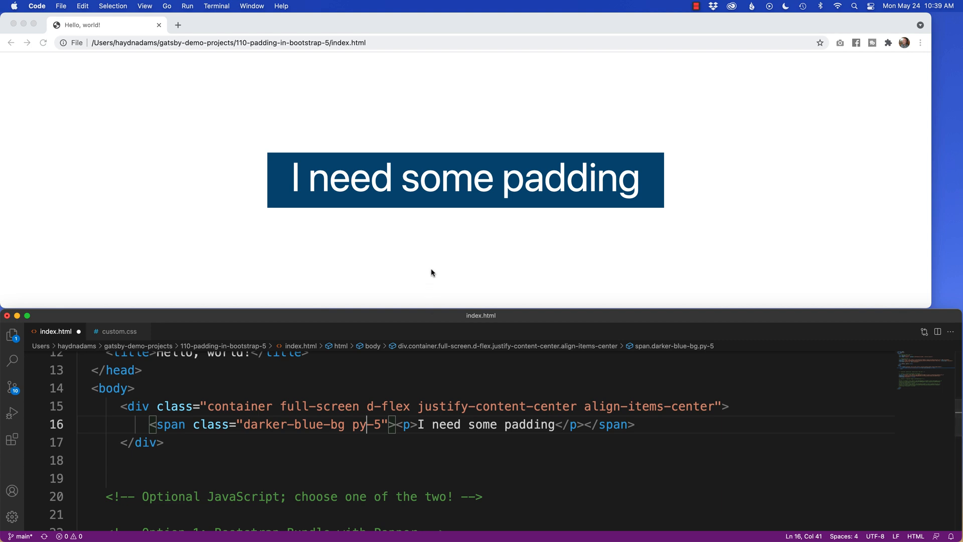
mouse_move(384, 377)
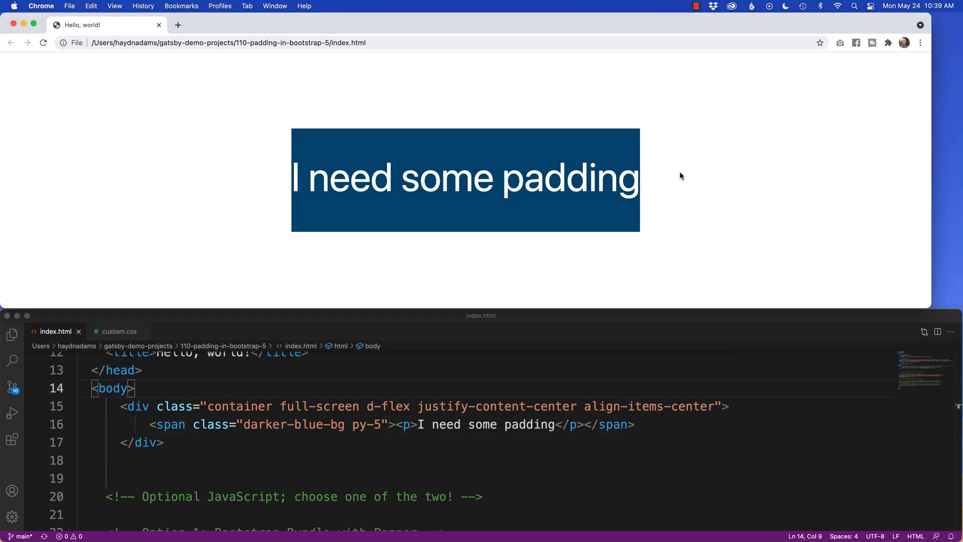
mouse_move(262, 207)
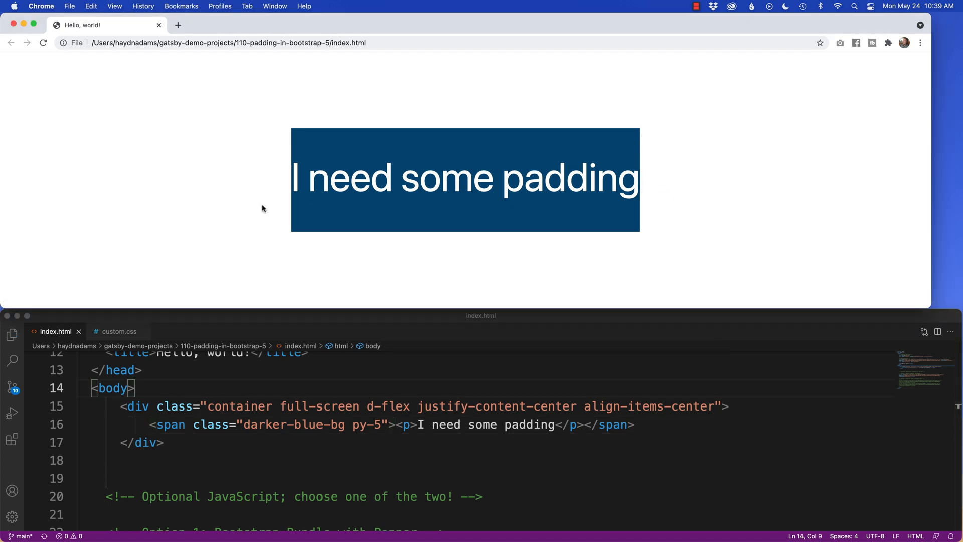
mouse_move(464, 258)
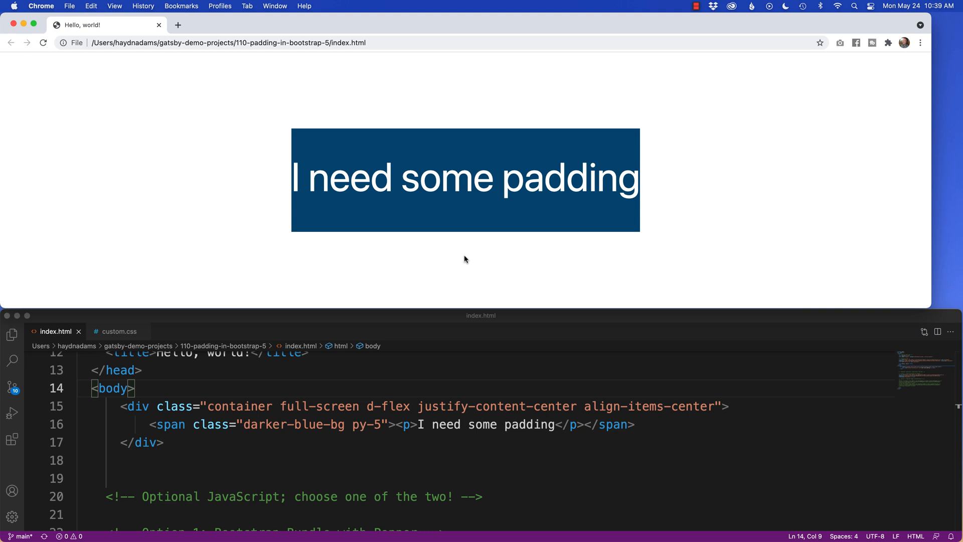
mouse_move(455, 160)
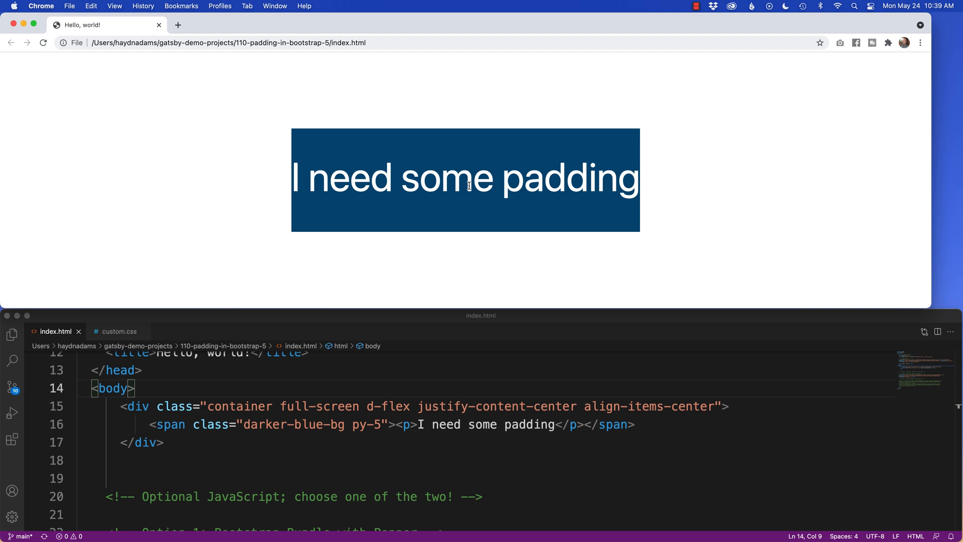
Use the pt-5 class on the span and check the top-only padding in Chrome
click(361, 436)
text(t)
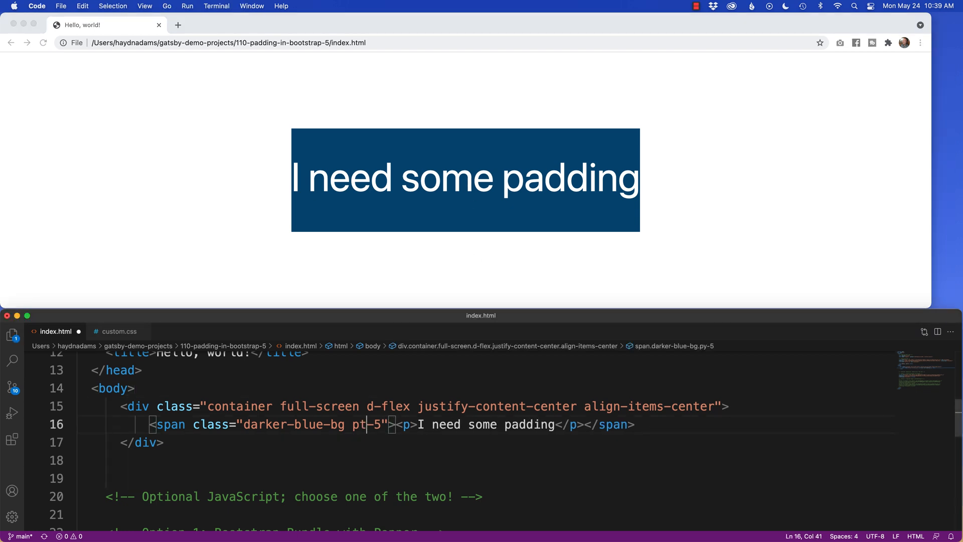
click(386, 268)
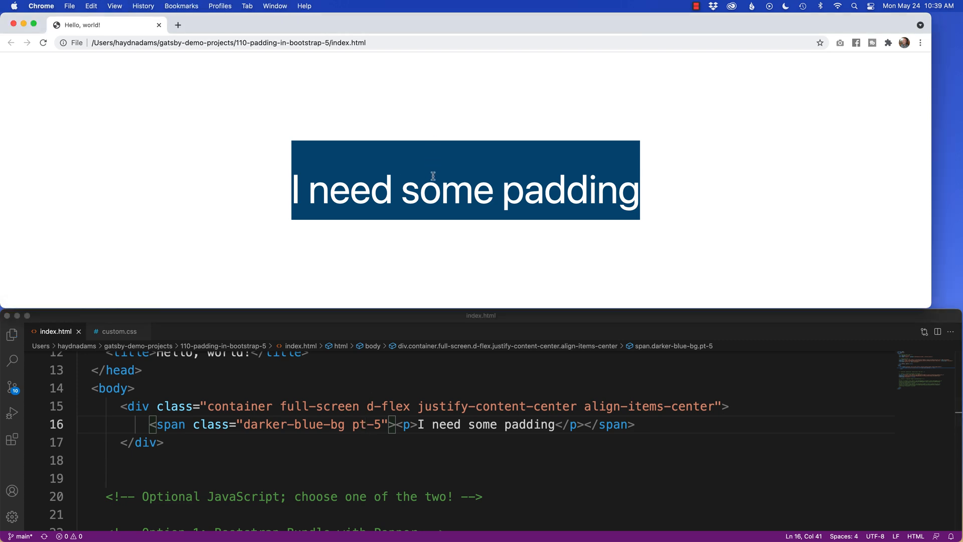
mouse_move(438, 167)
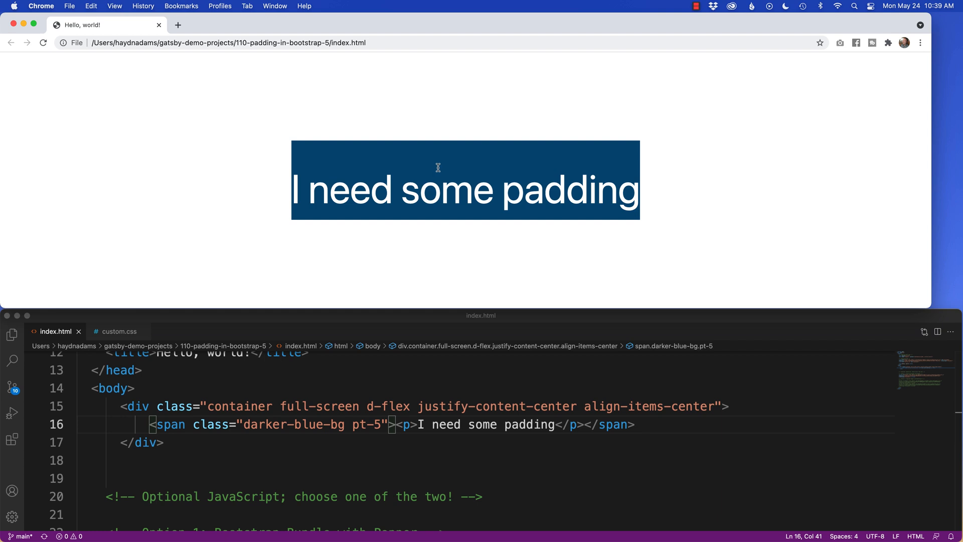
mouse_move(260, 185)
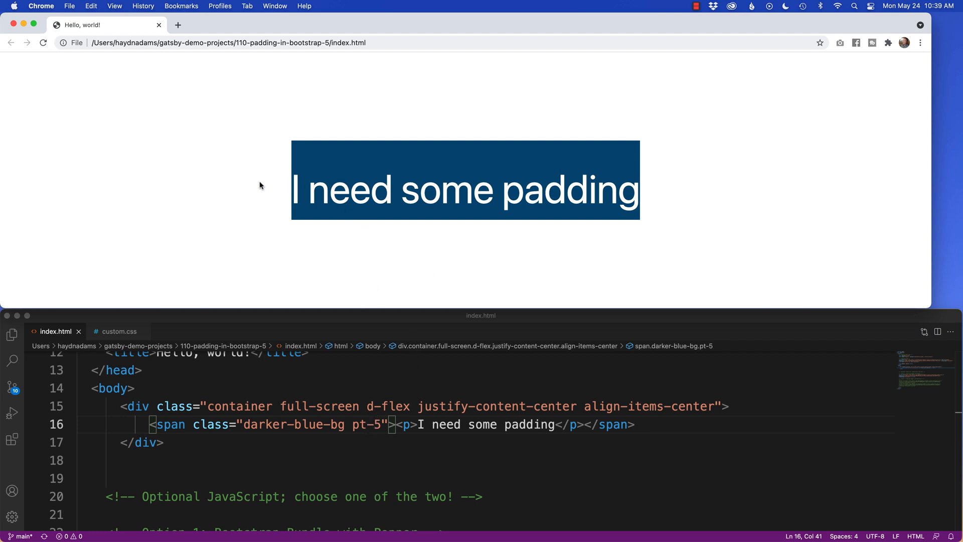
mouse_move(658, 205)
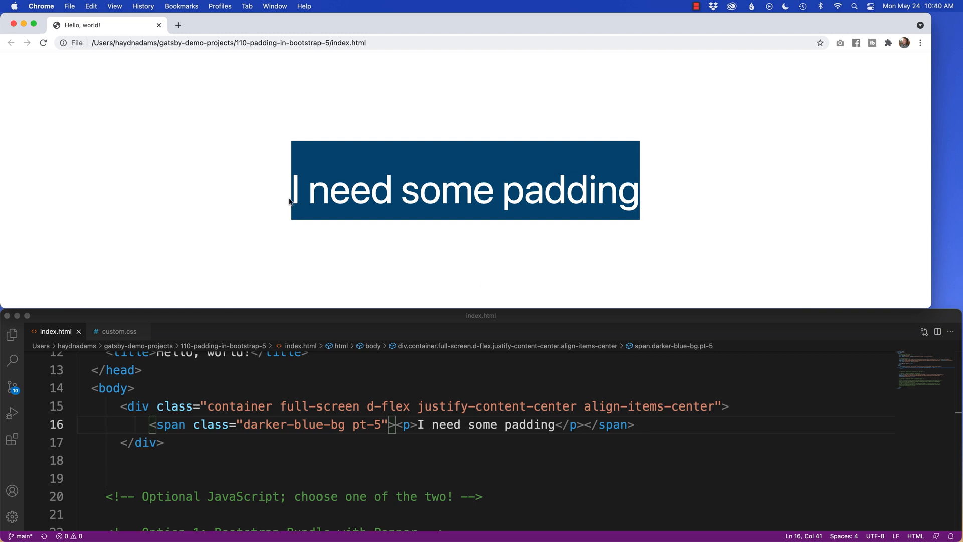
mouse_move(279, 190)
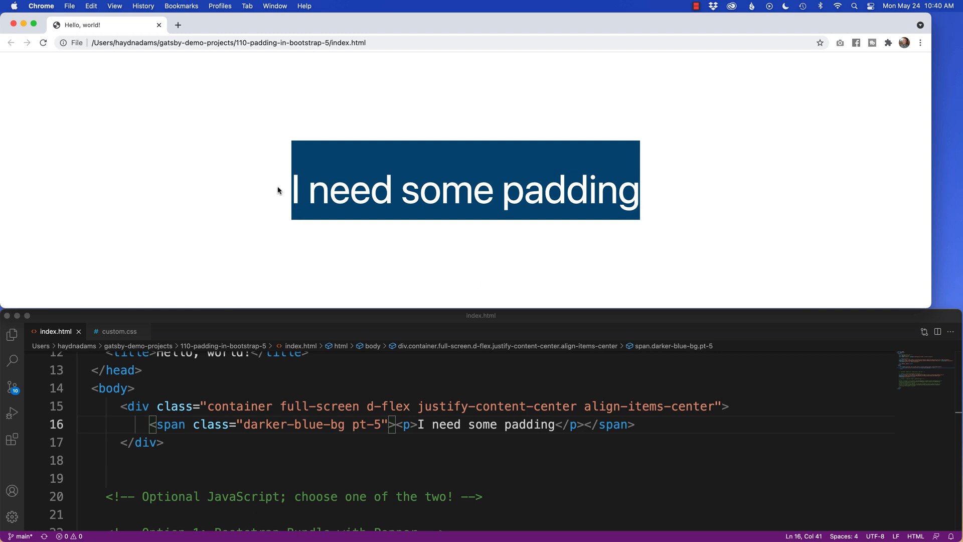
mouse_move(650, 187)
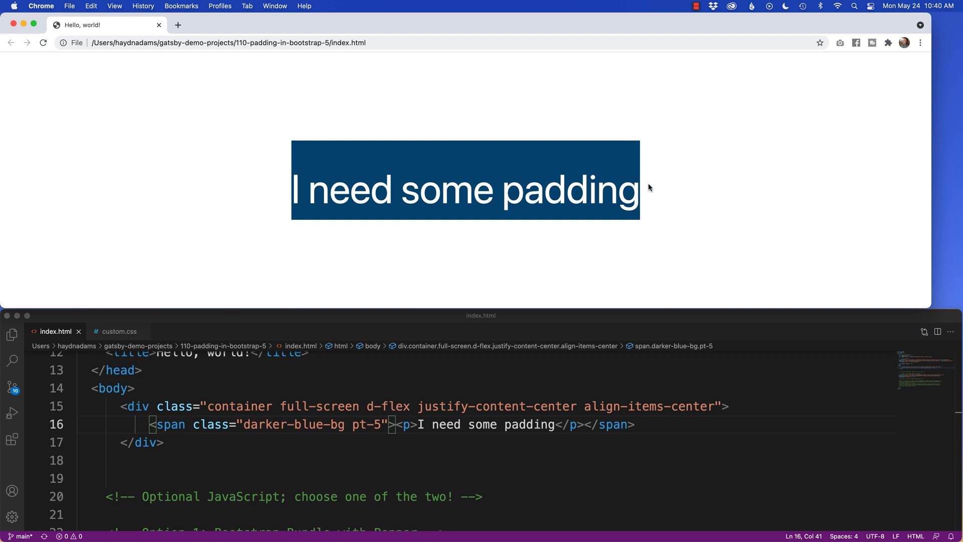
mouse_move(512, 328)
text(e)
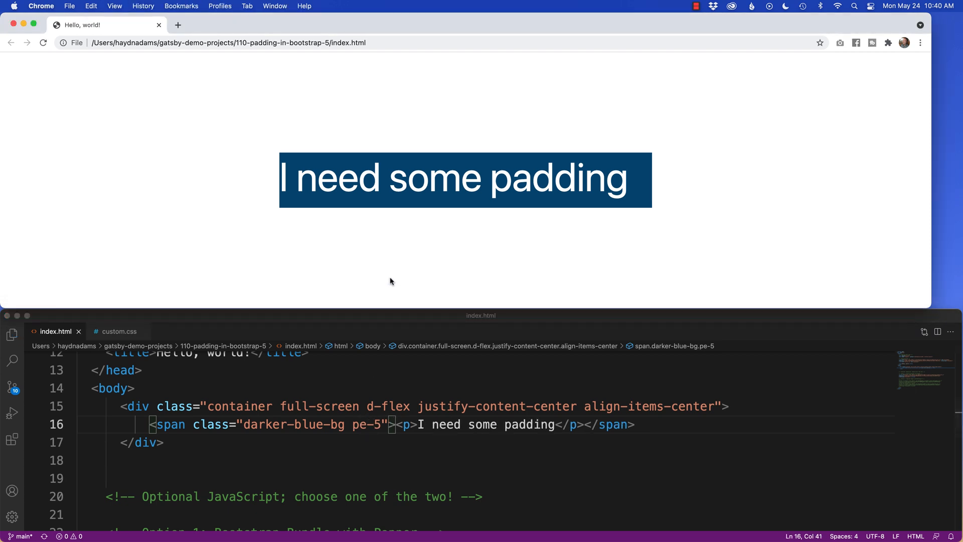
mouse_move(632, 165)
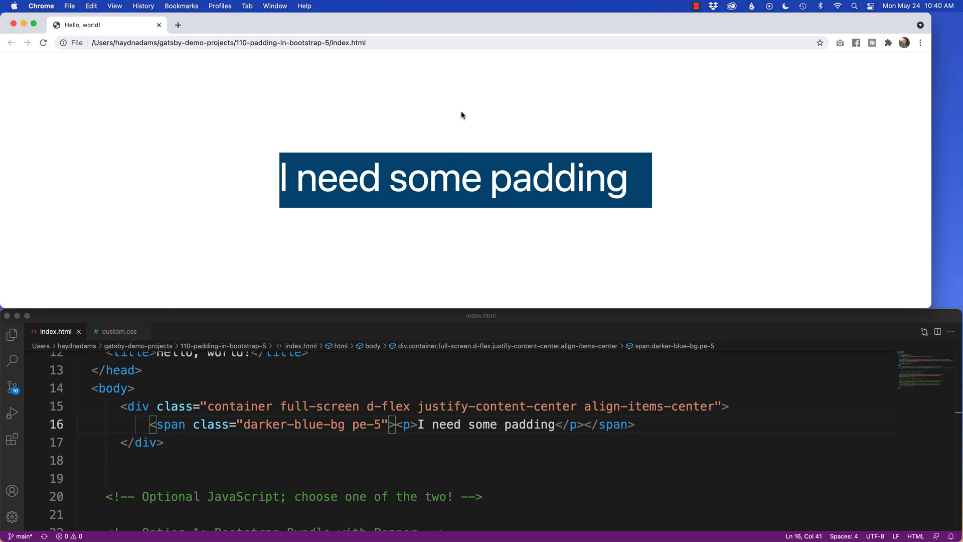
mouse_move(462, 233)
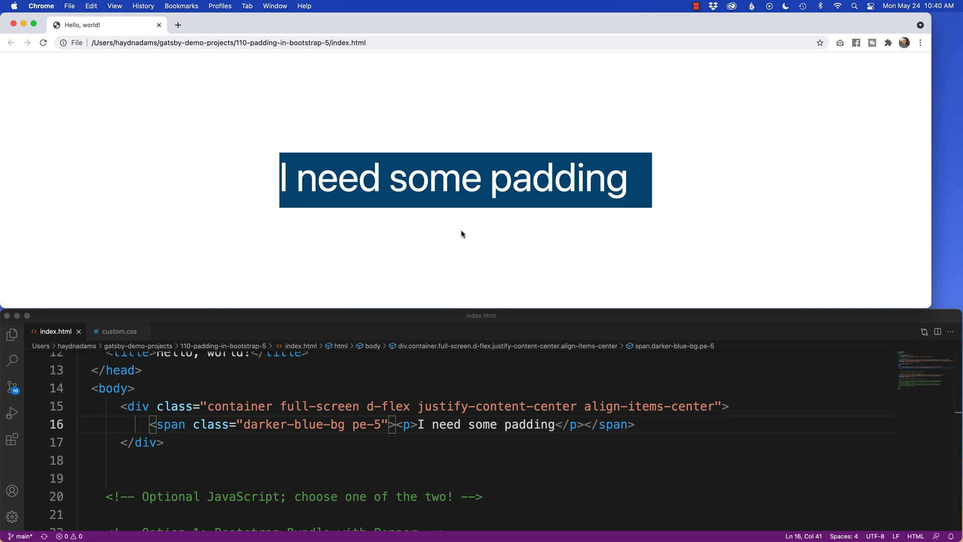
Try pe-5 on the span, then settle on pb-5 for bottom-only padding
click(363, 424)
text(b)
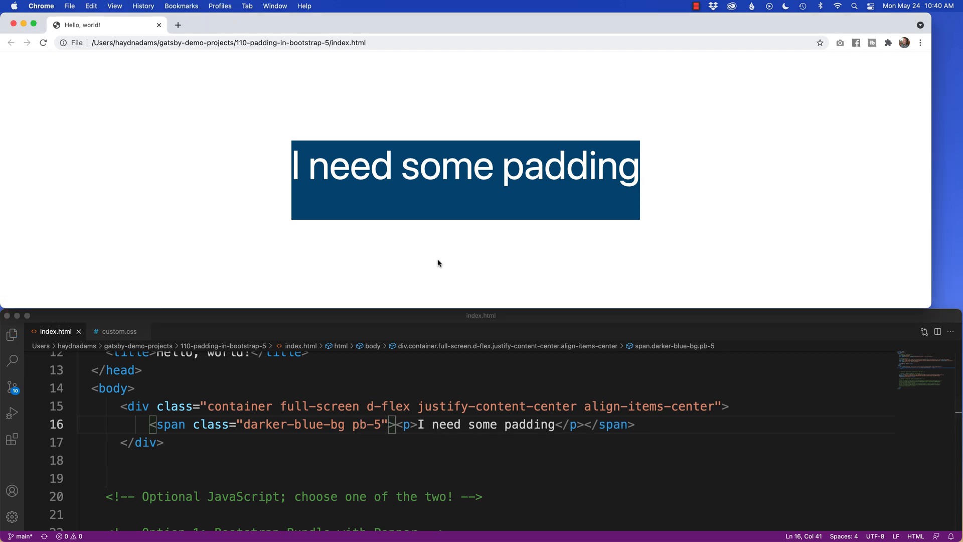
mouse_move(394, 333)
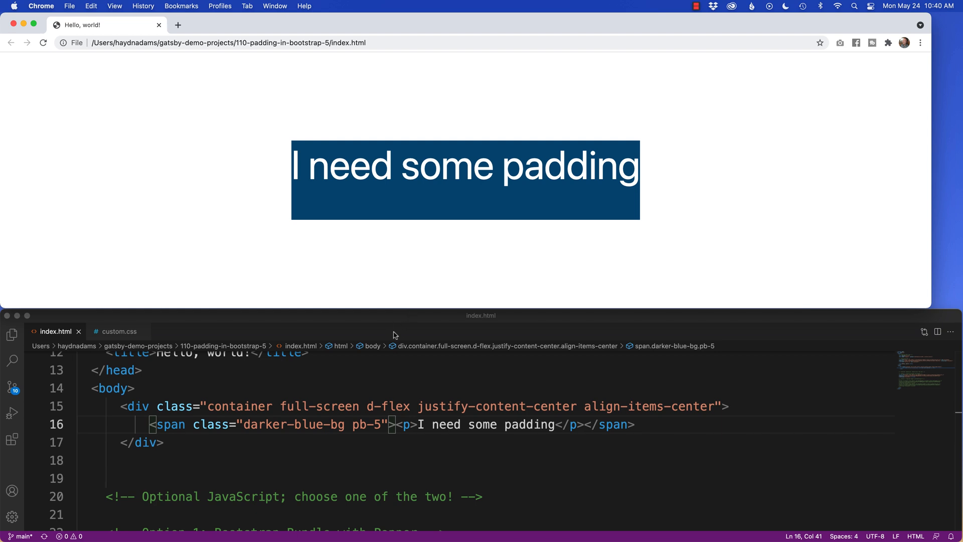
Return the span's class to p-5 and preview it in a narrow Chrome window
click(367, 425)
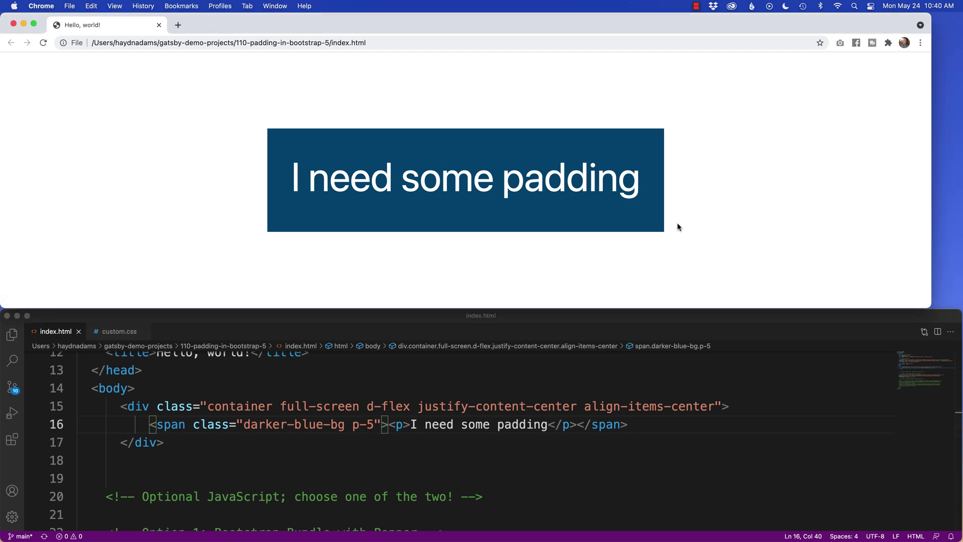
mouse_move(930, 128)
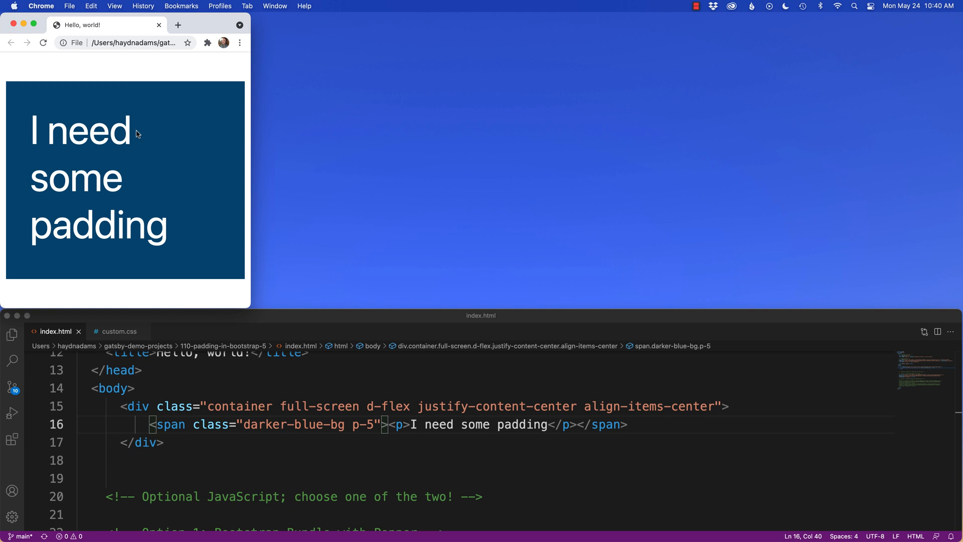
mouse_move(233, 117)
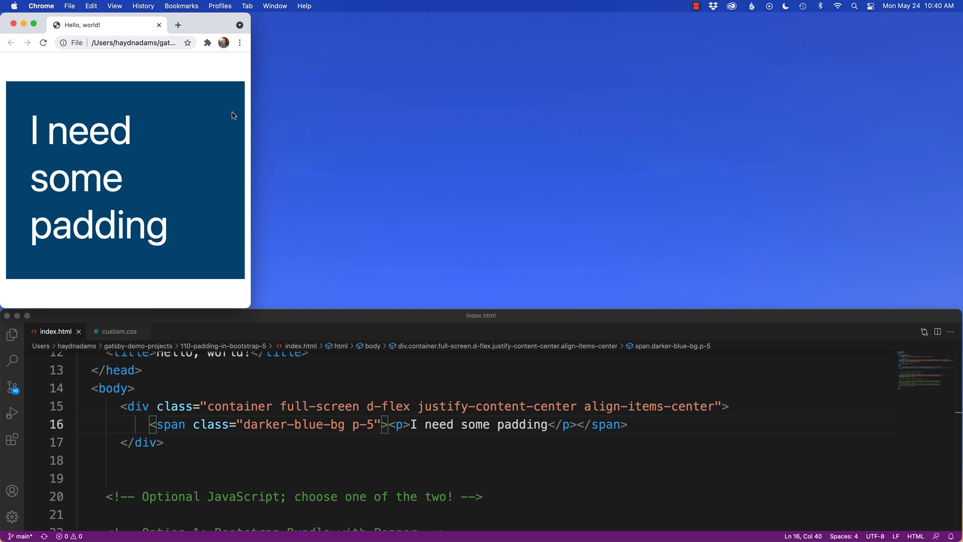
mouse_move(285, 243)
text(0 )
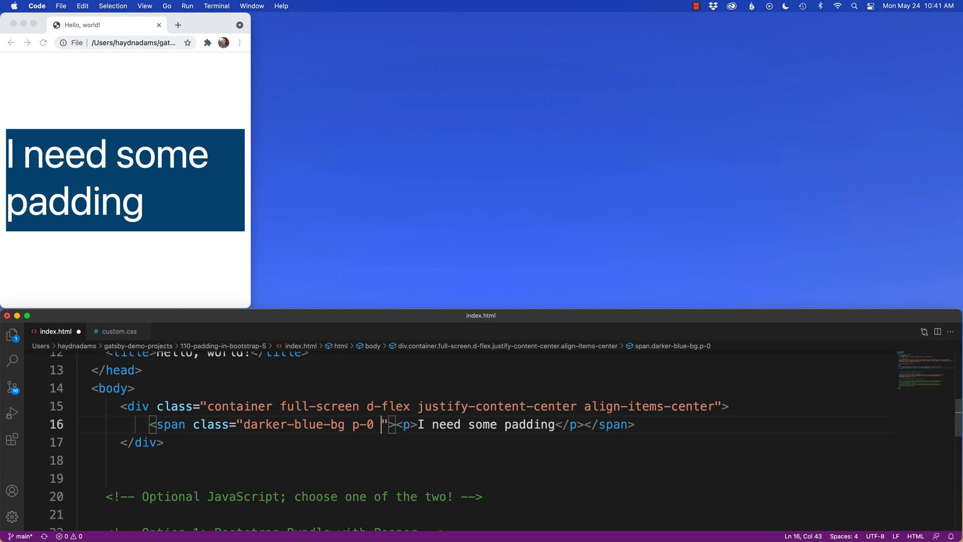
Set the span's classes to p-0 p-sm-5 so padding appears from the sm breakpoint
text(p=)
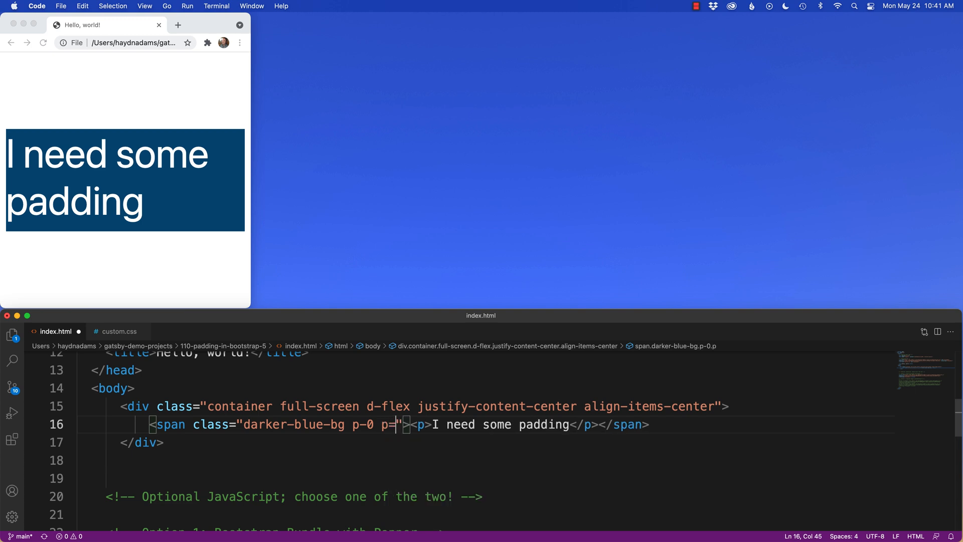
text(sm)
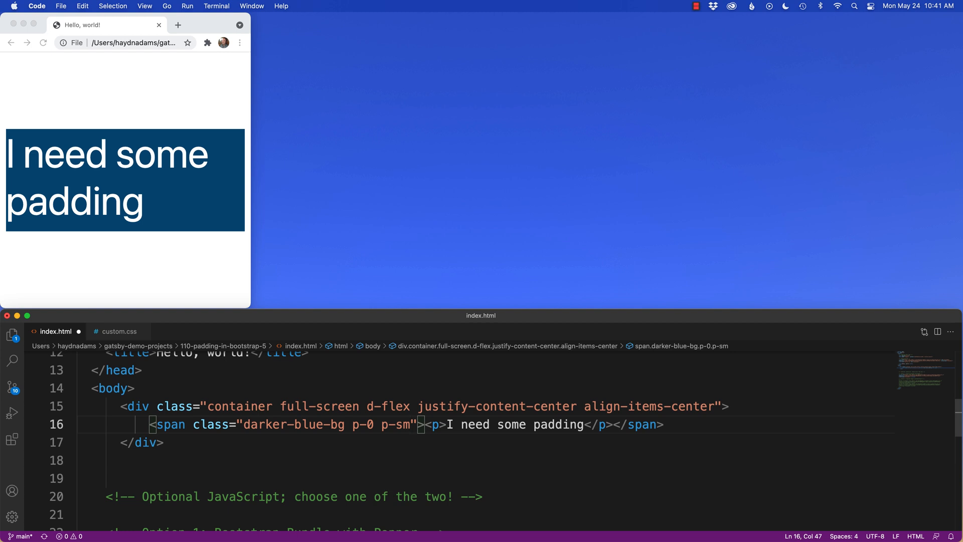
text(5)
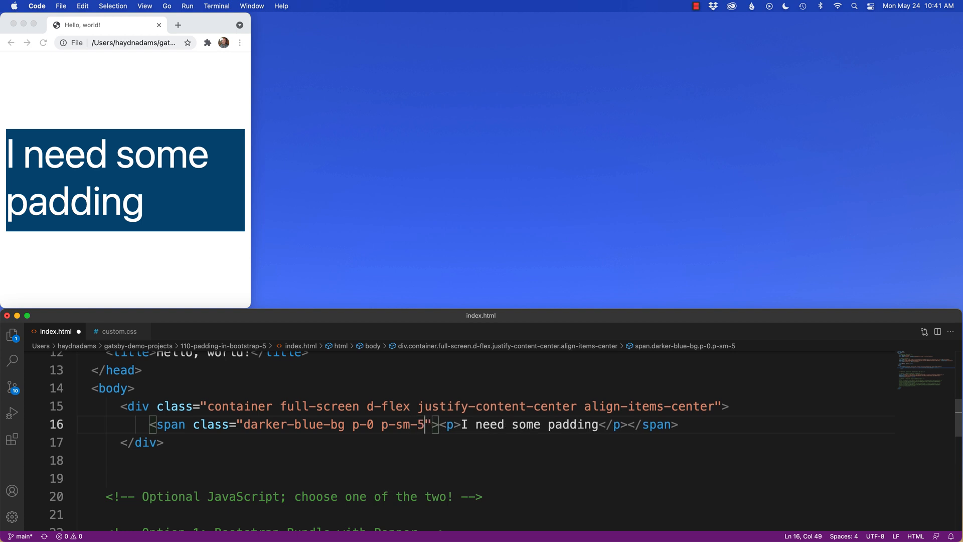
mouse_move(380, 427)
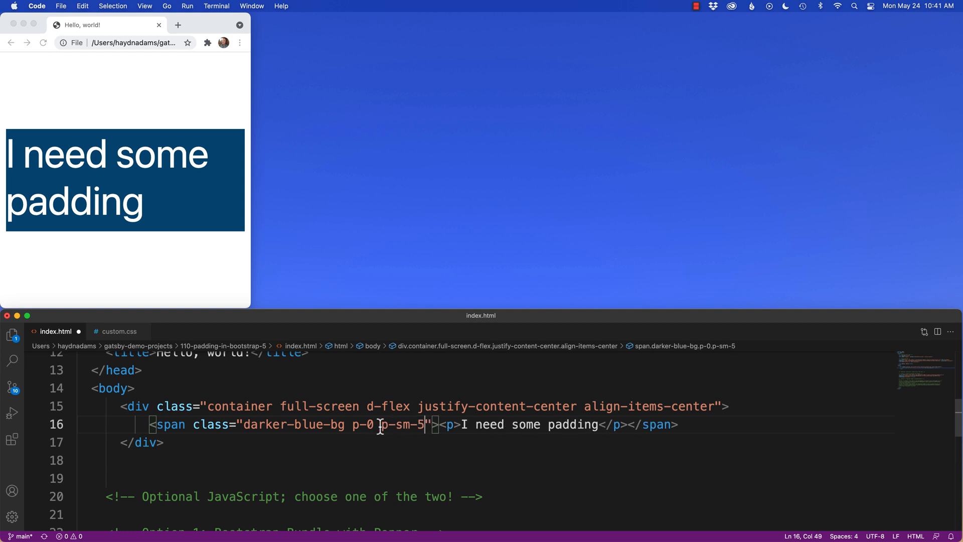
double_click(399, 424)
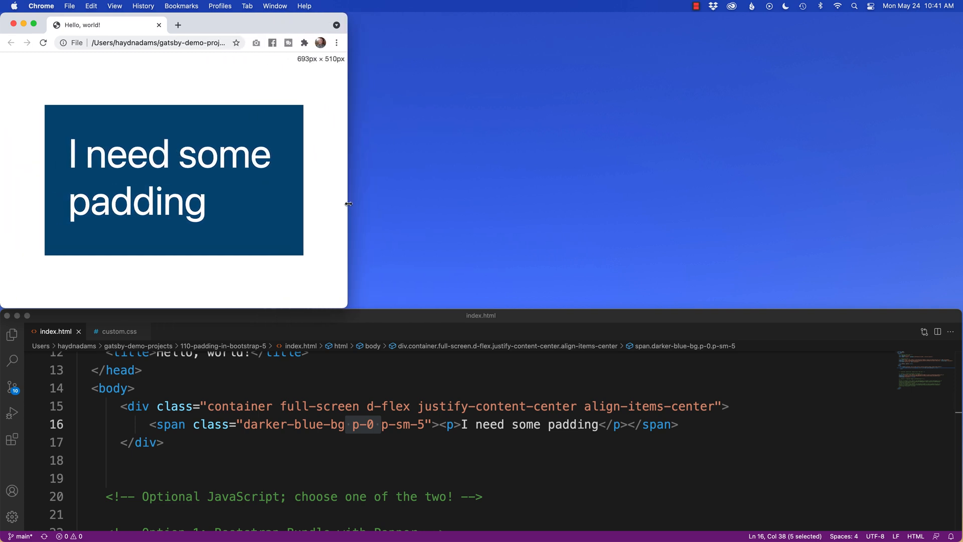
mouse_move(379, 230)
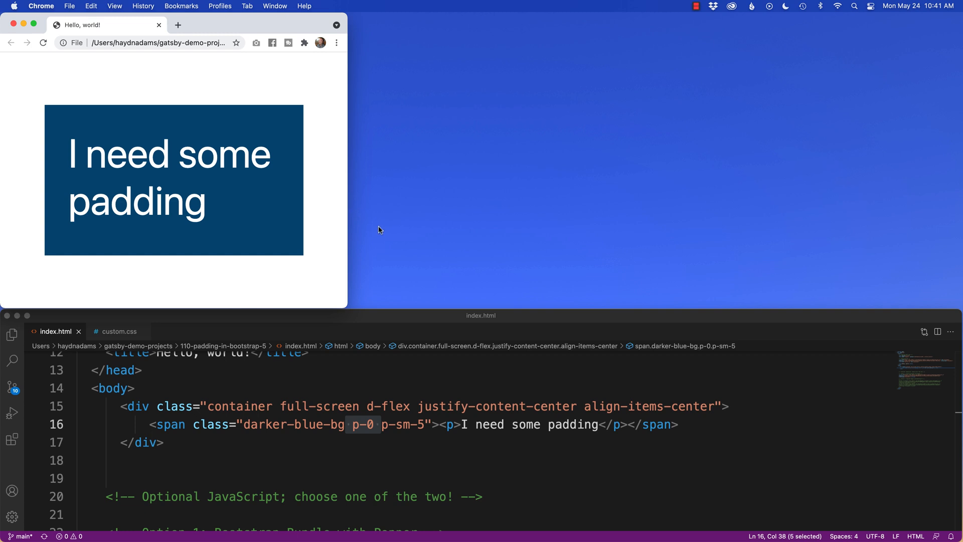
Give the span p-2 p-sm-3 p-md-5 and widen Chrome past the md breakpoint
click(423, 425)
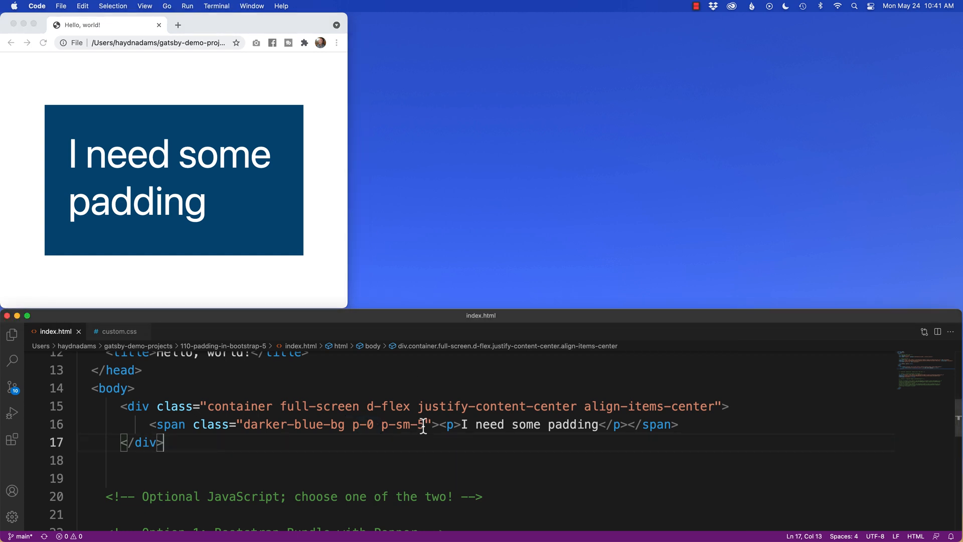
mouse_move(174, 220)
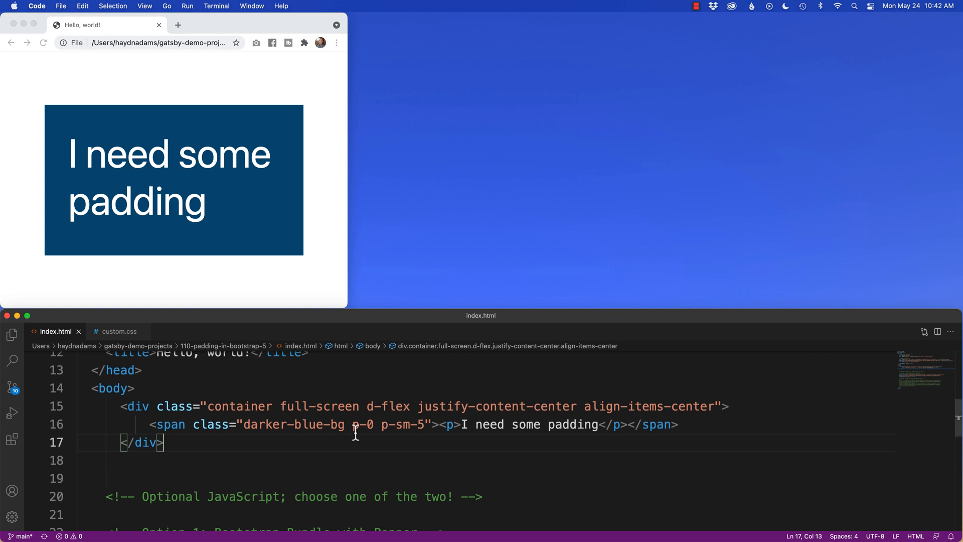
text(2)
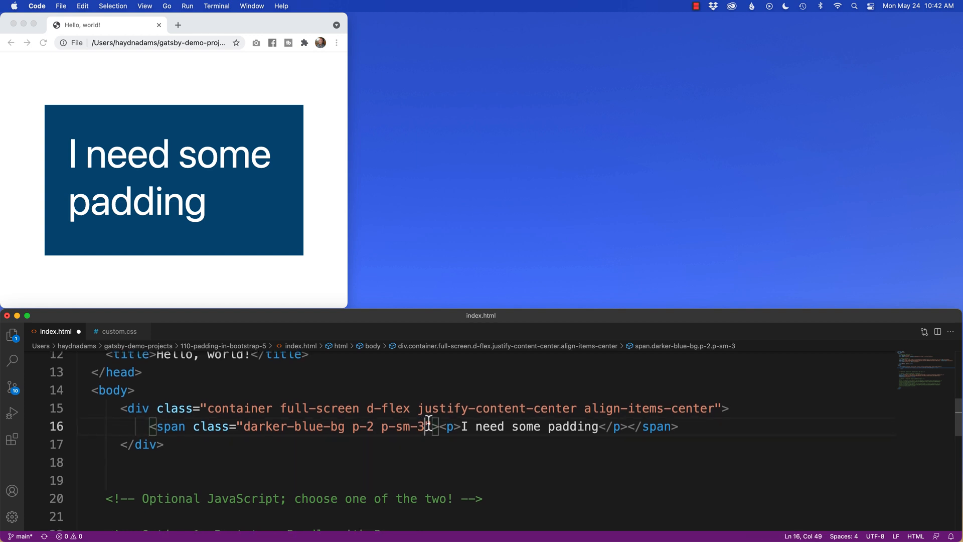
text(p-md-5)
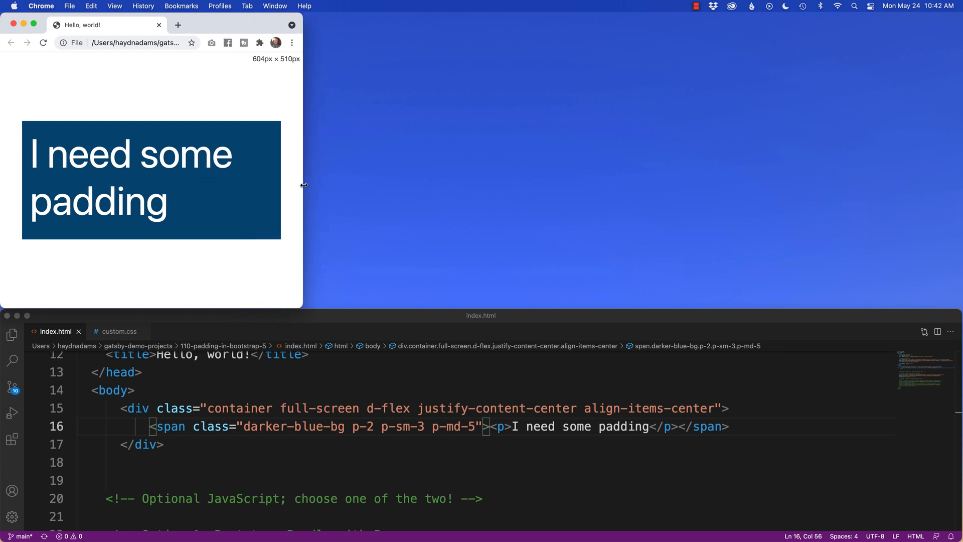
drag(302, 185, 408, 187)
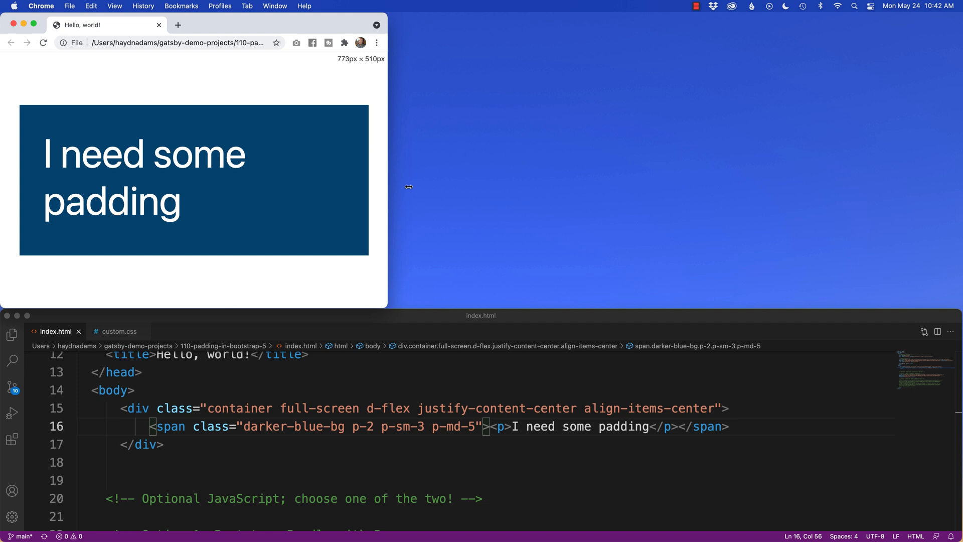